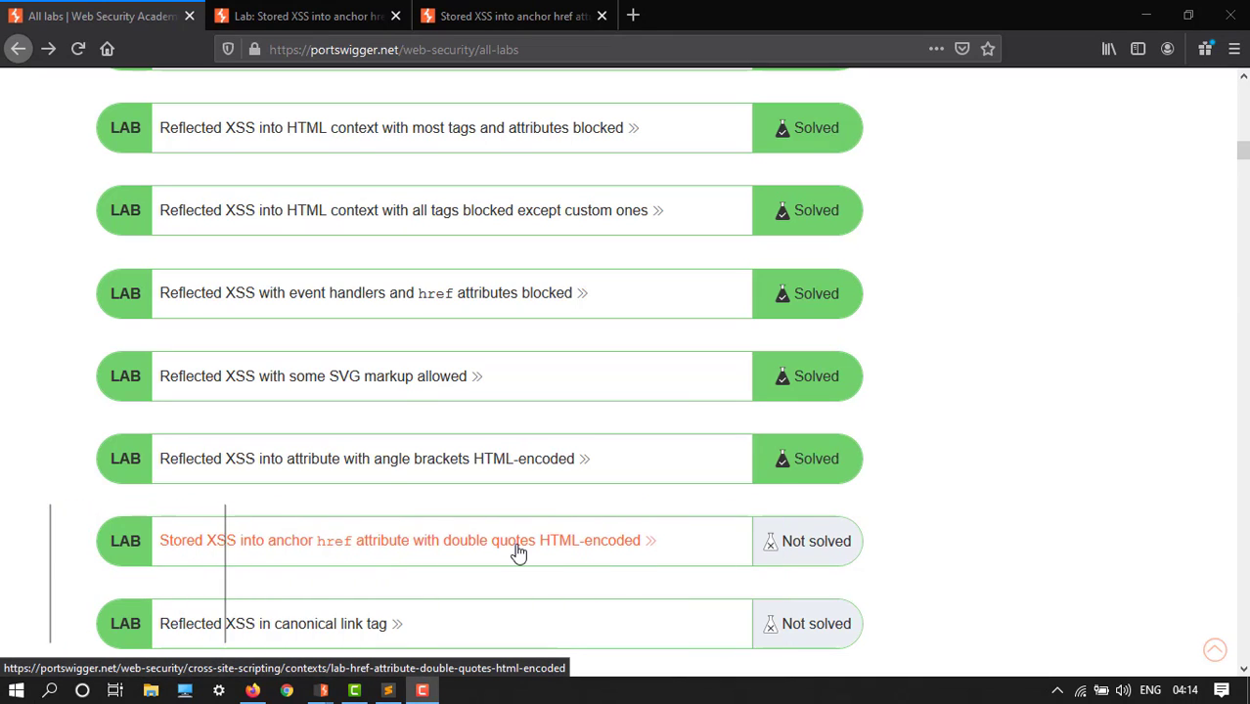
pyautogui.moveTo(653, 513)
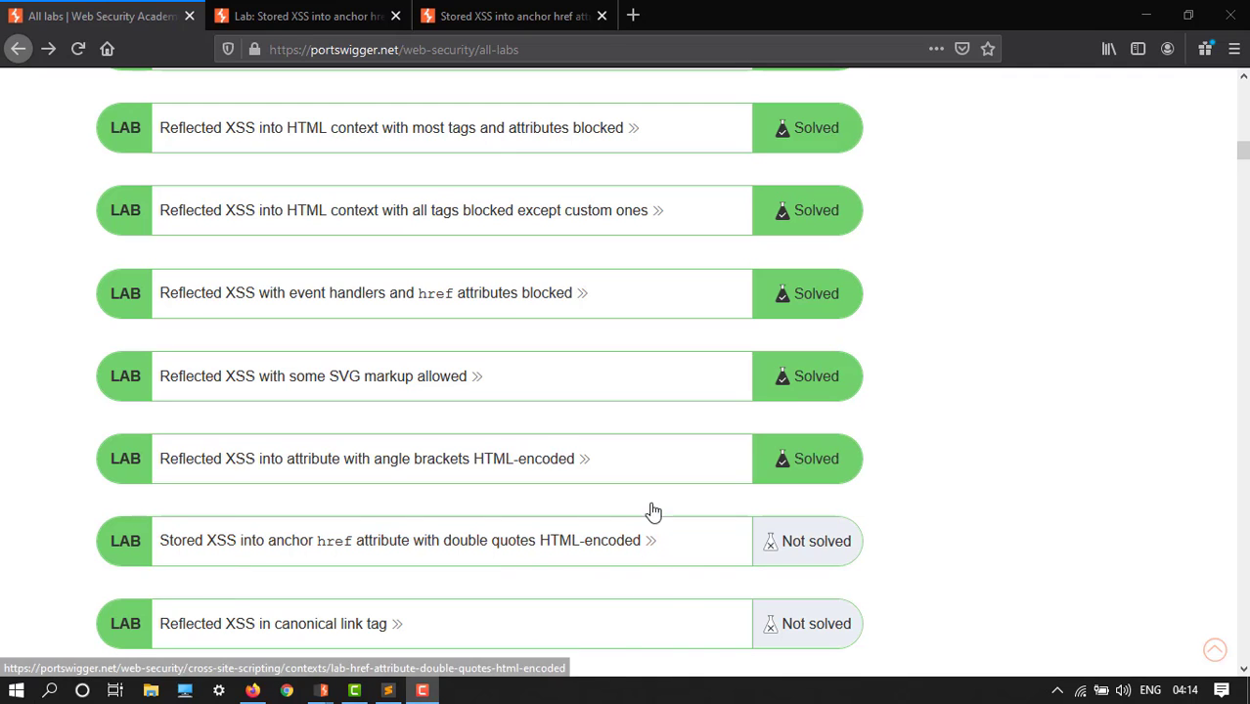
pyautogui.moveTo(1076, 474)
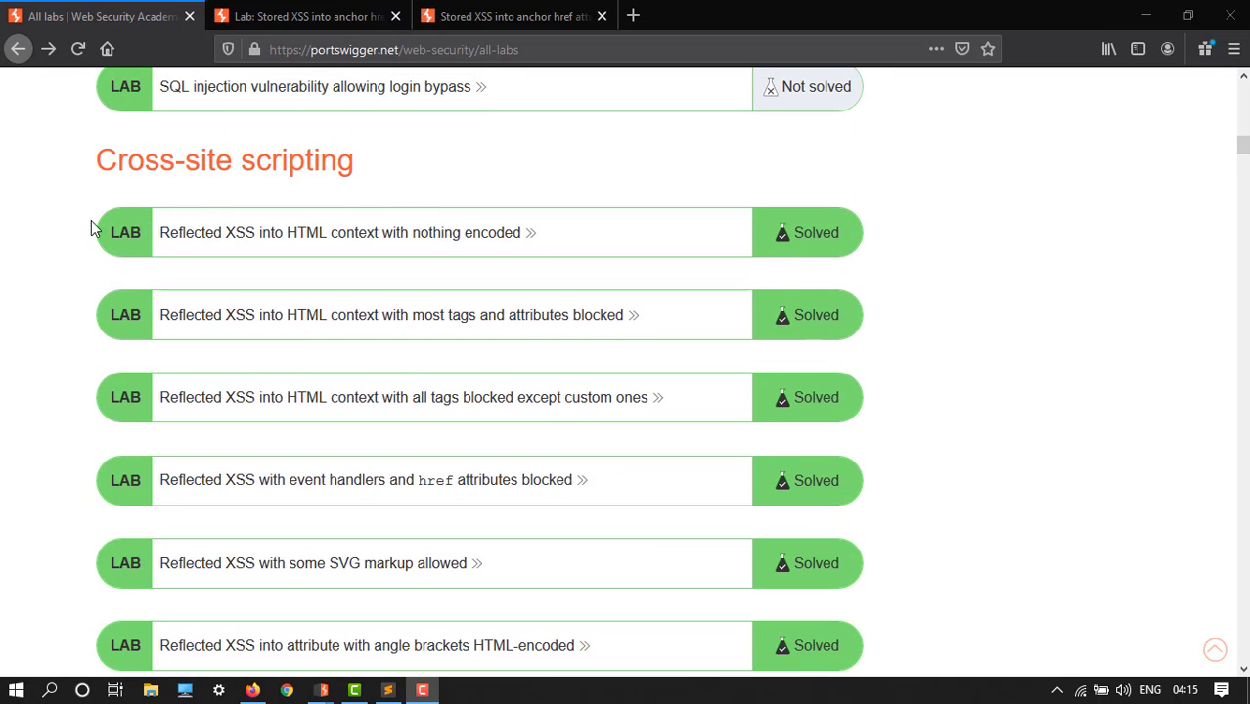
pyautogui.moveTo(1205, 194)
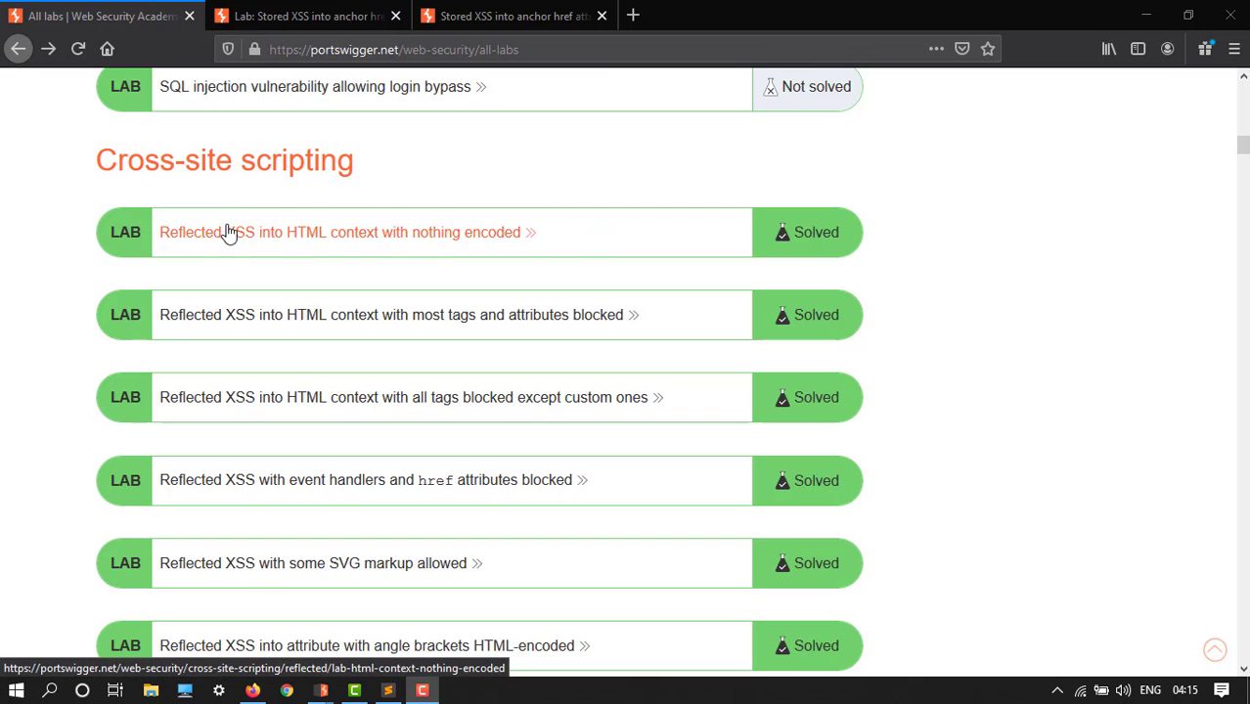
# Switch to the browser tab showing the Stored XSS anchor href lab description.
pyautogui.scroll(-3)
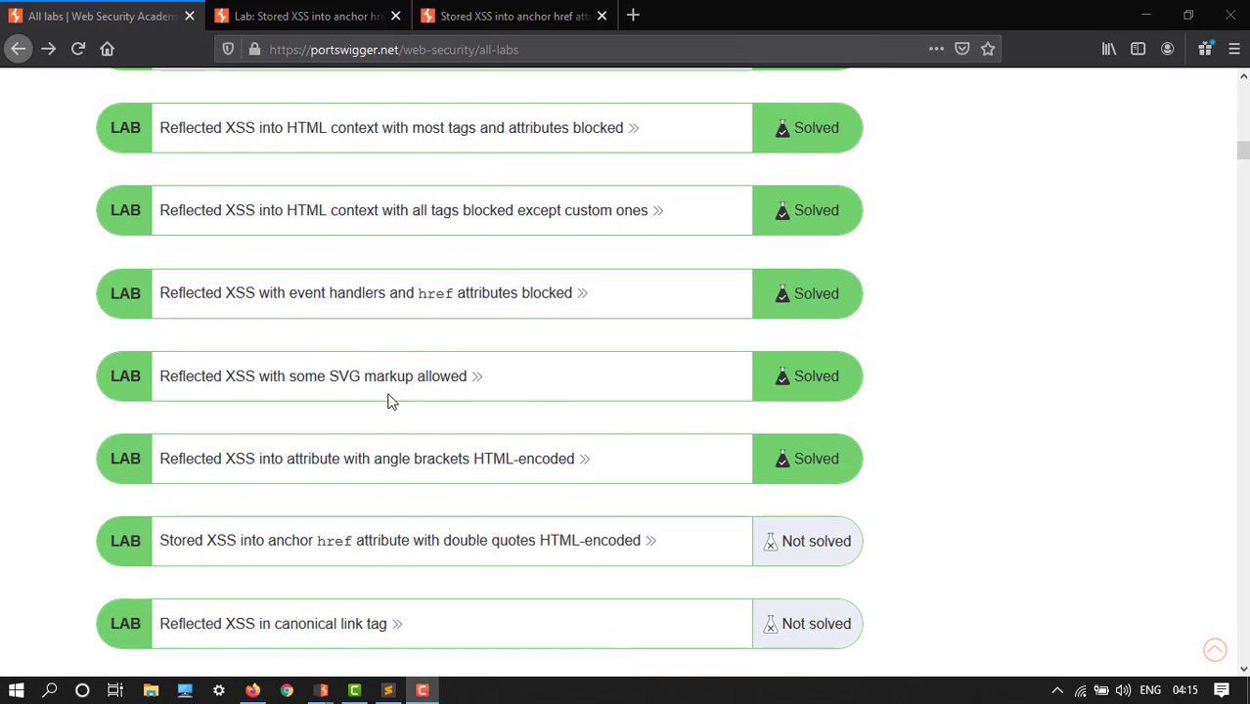
pyautogui.moveTo(264, 548)
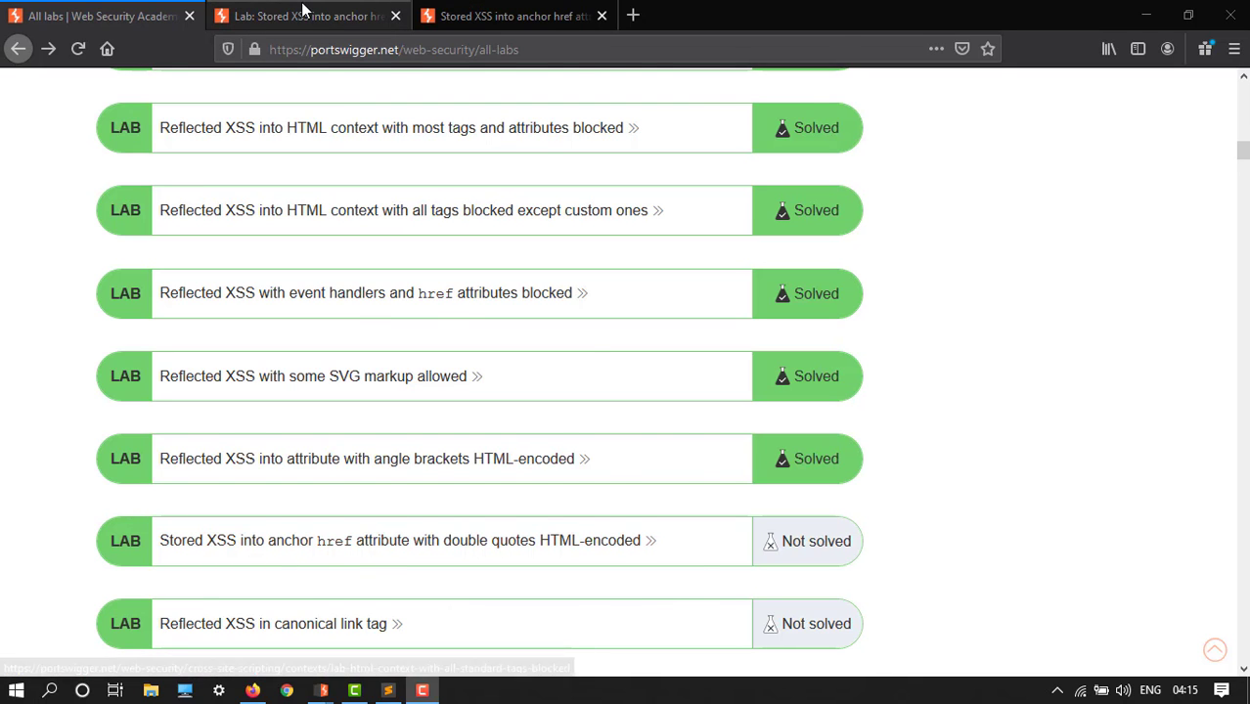
pyautogui.click(405, 540)
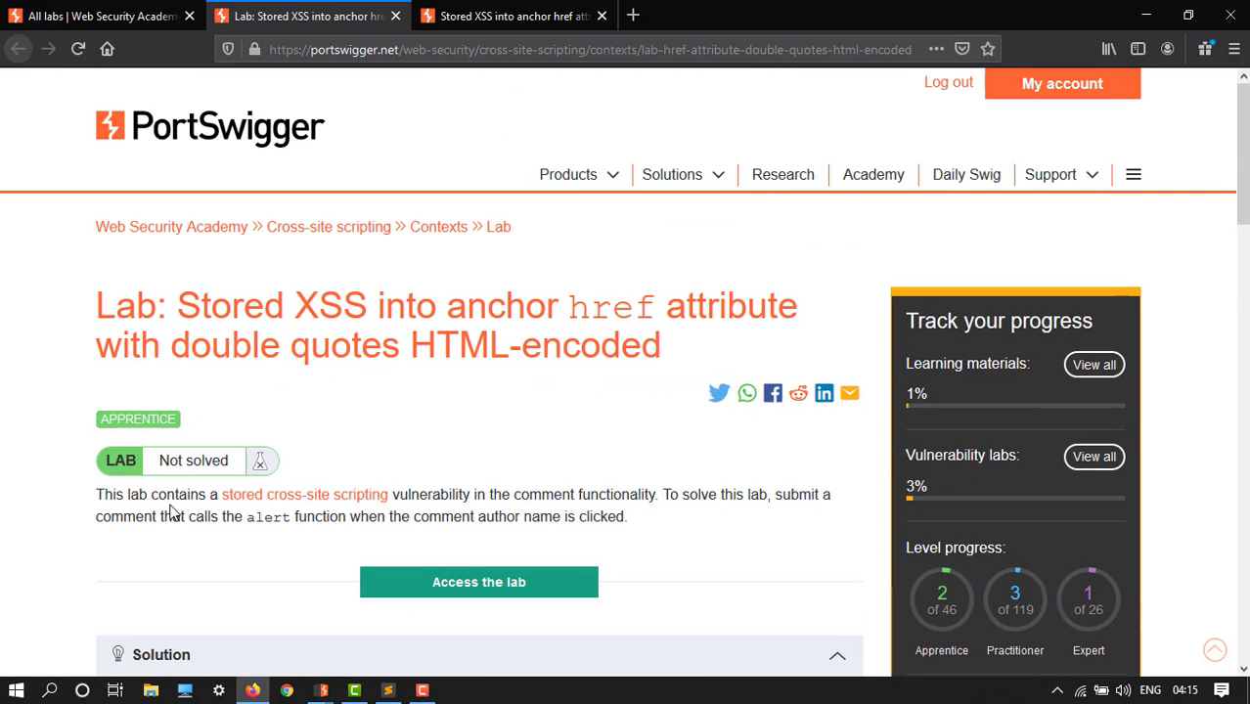
pyautogui.moveTo(421, 516)
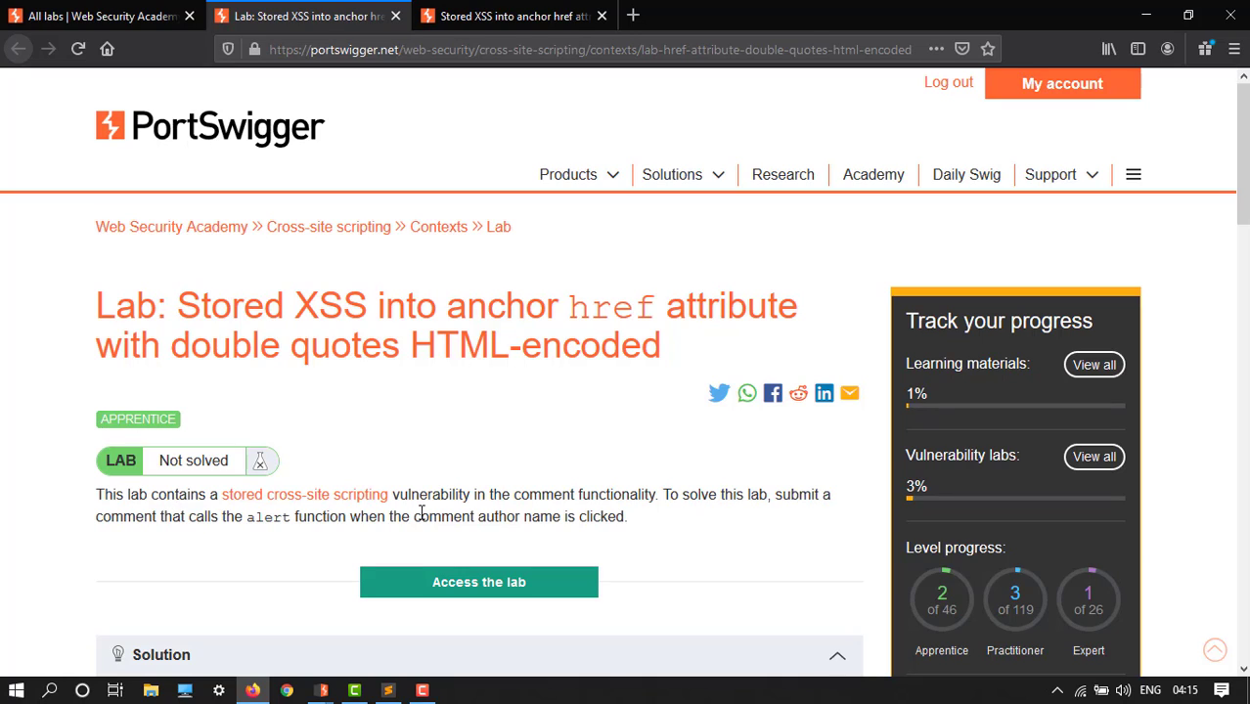
pyautogui.doubleClick(520, 493)
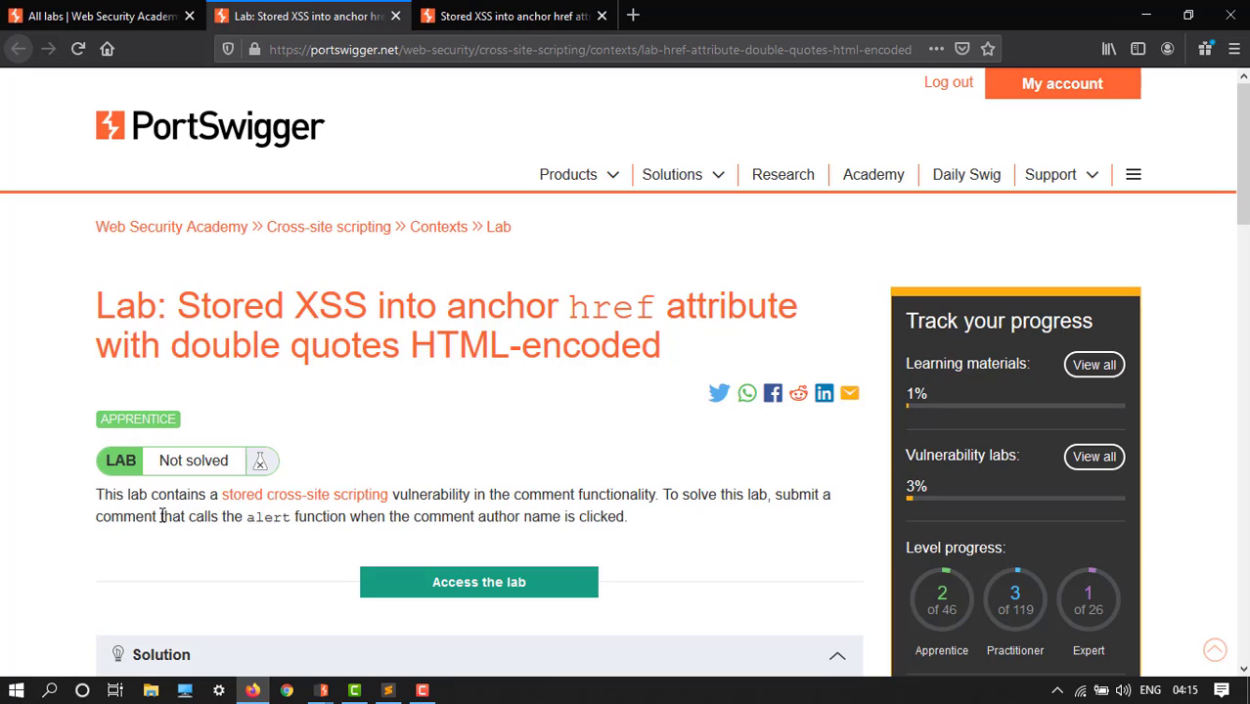
pyautogui.moveTo(536, 519)
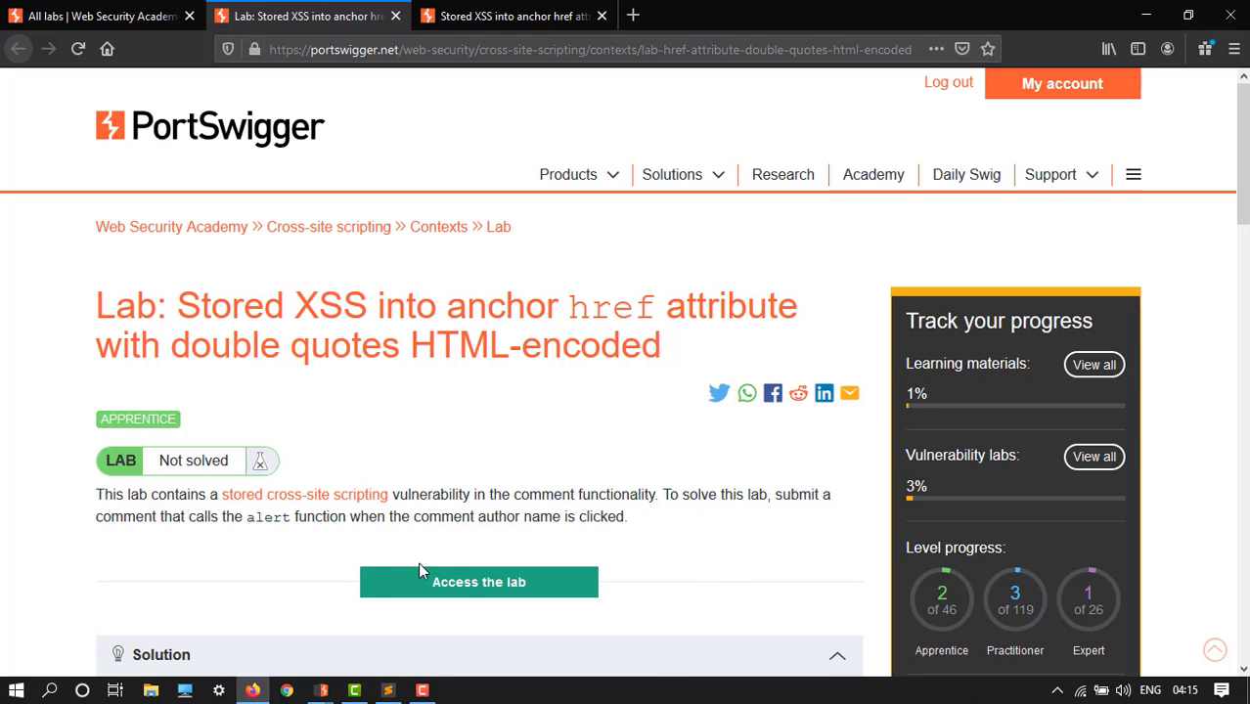
# Launch the lab's blog site and scroll down through the post list.
pyautogui.click(479, 581)
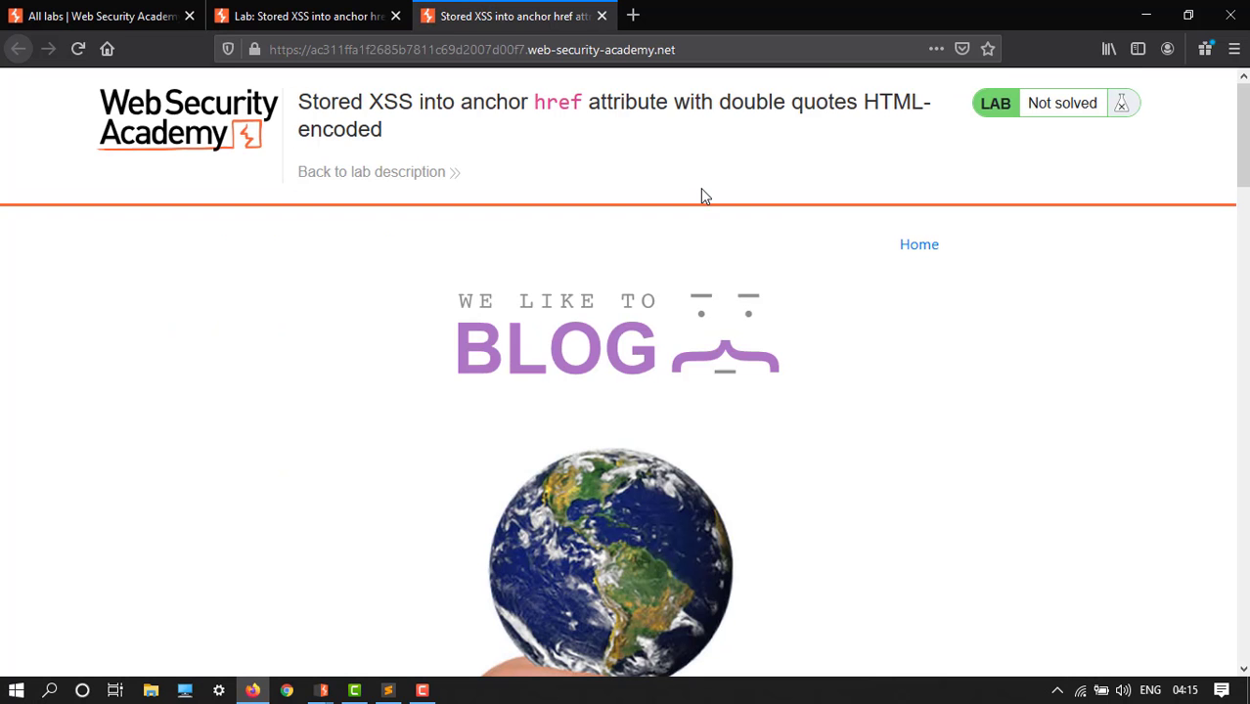
pyautogui.scroll(-3)
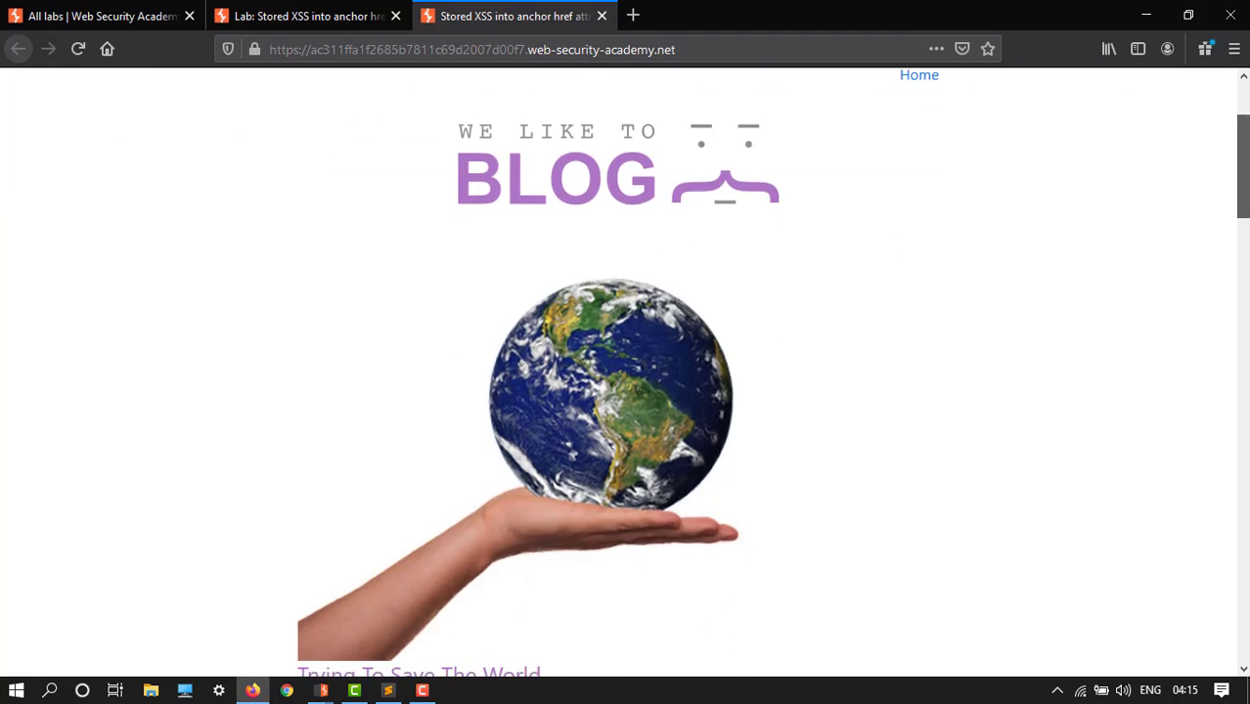
pyautogui.scroll(-3)
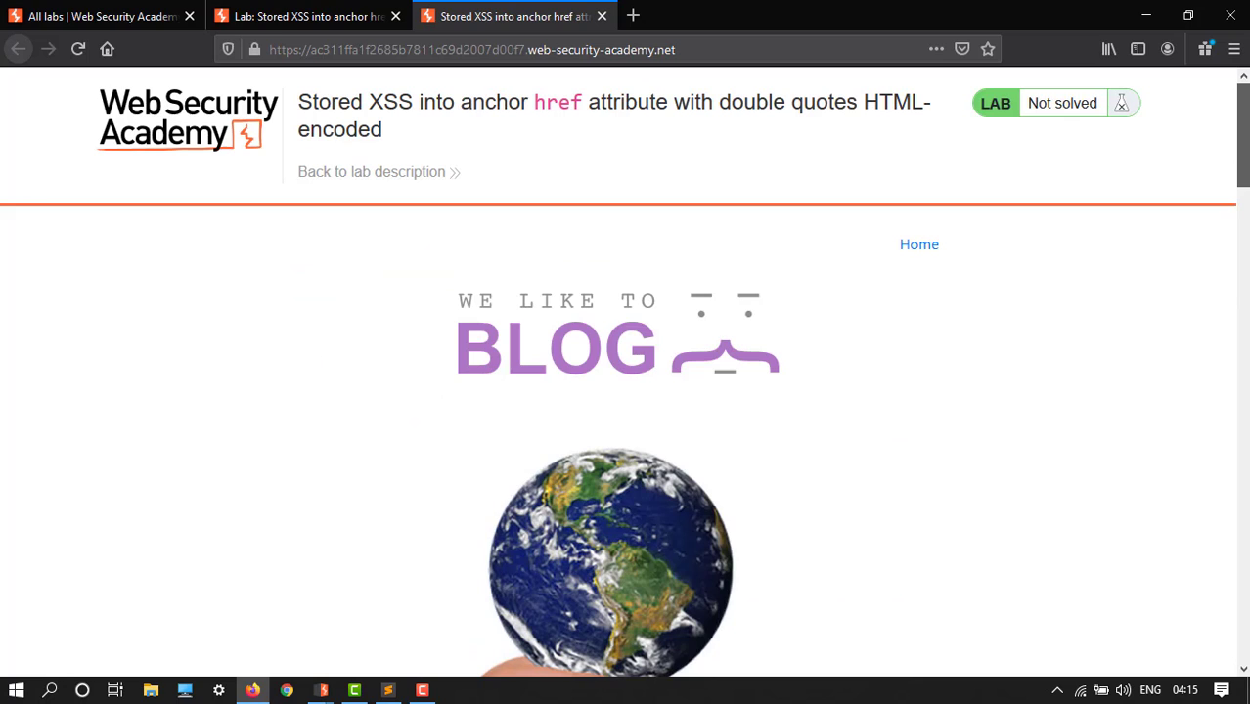
pyautogui.scroll(-3)
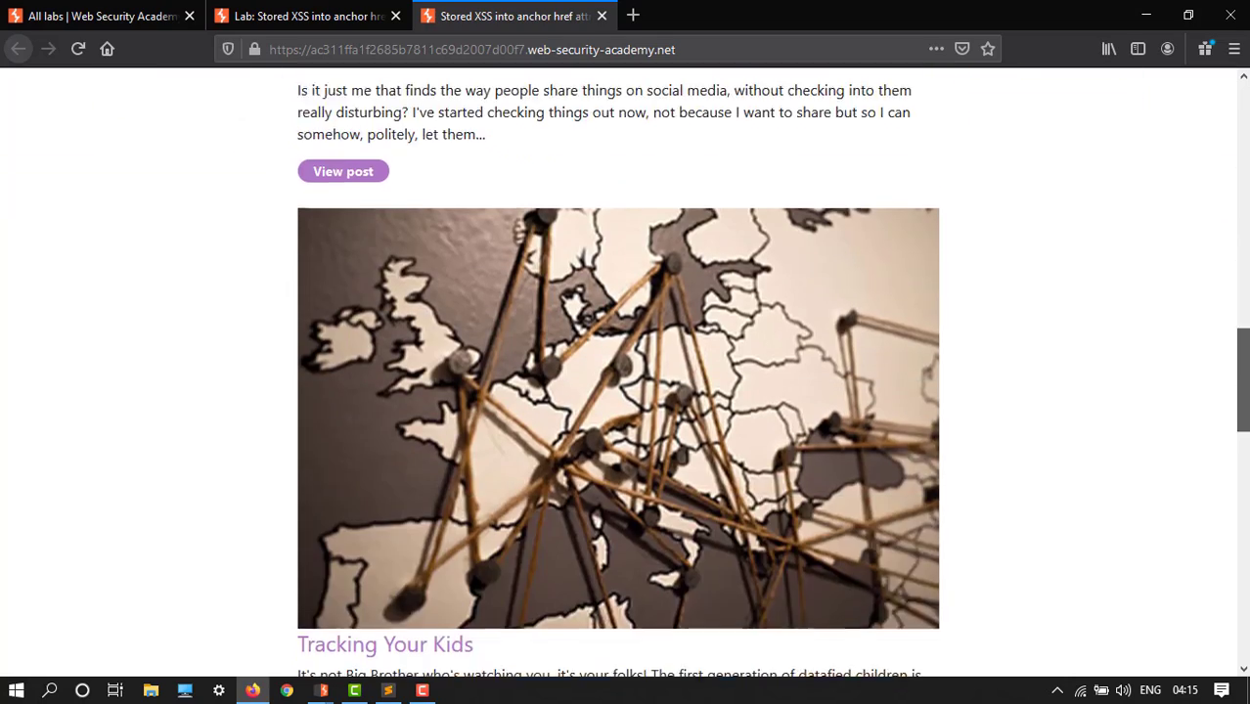
pyautogui.scroll(-3)
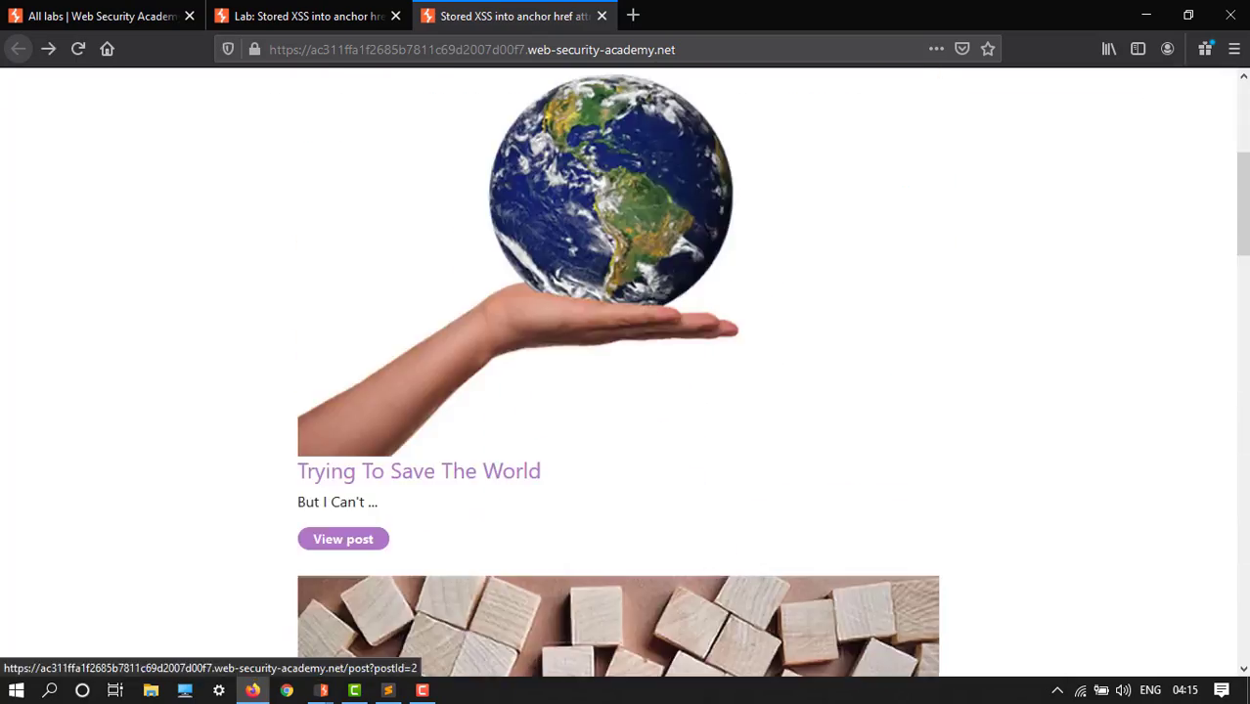
pyautogui.scroll(-3)
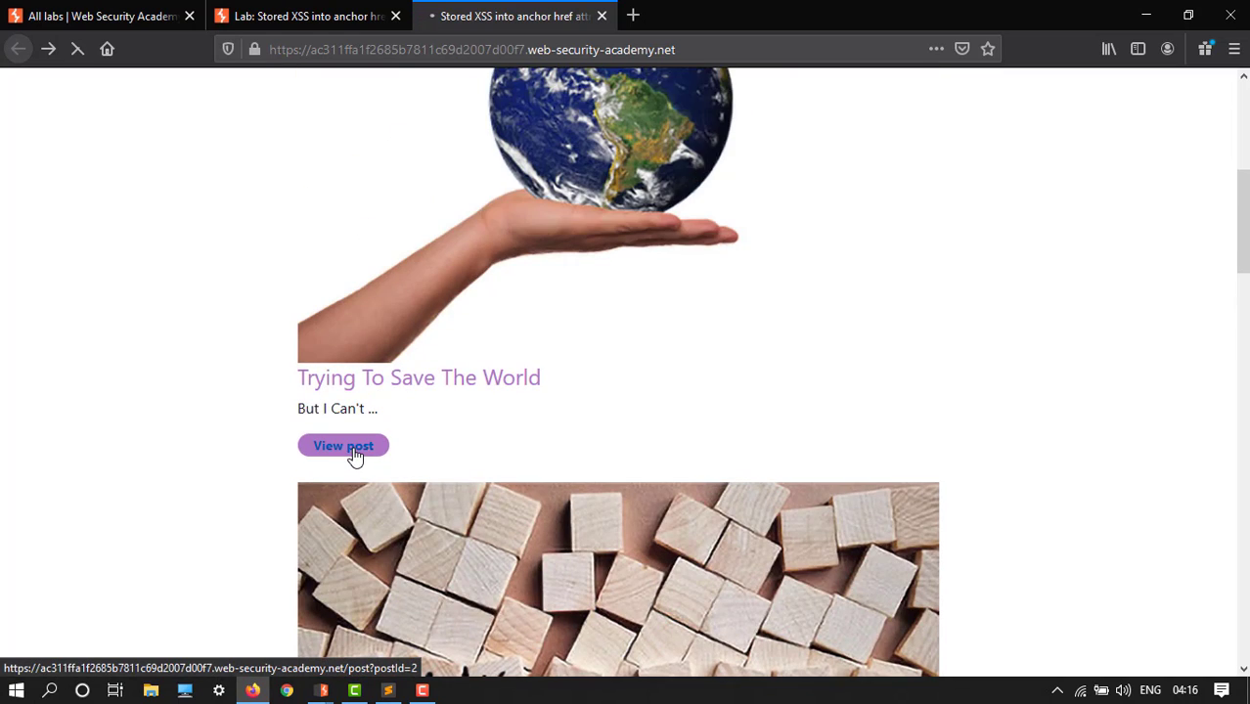
# View the Trying To Save The World post and begin typing the comment 'Hi My name is ayan'.
pyautogui.click(344, 446)
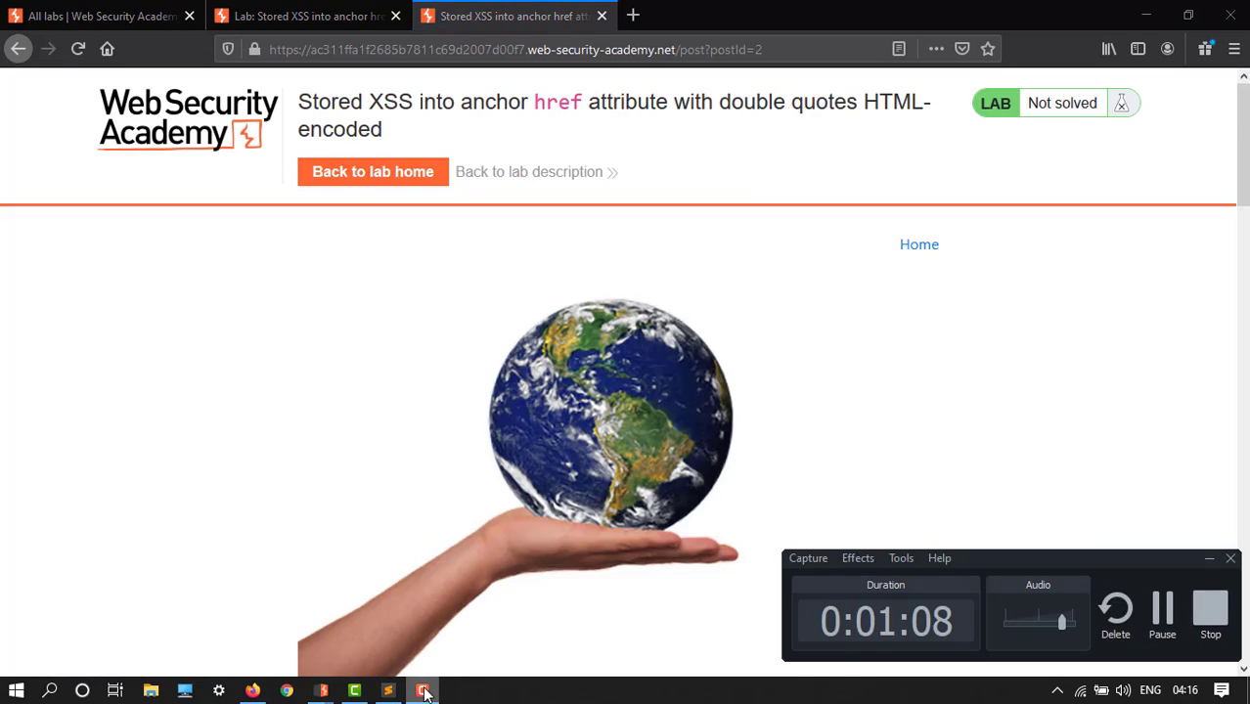
pyautogui.scroll(-3)
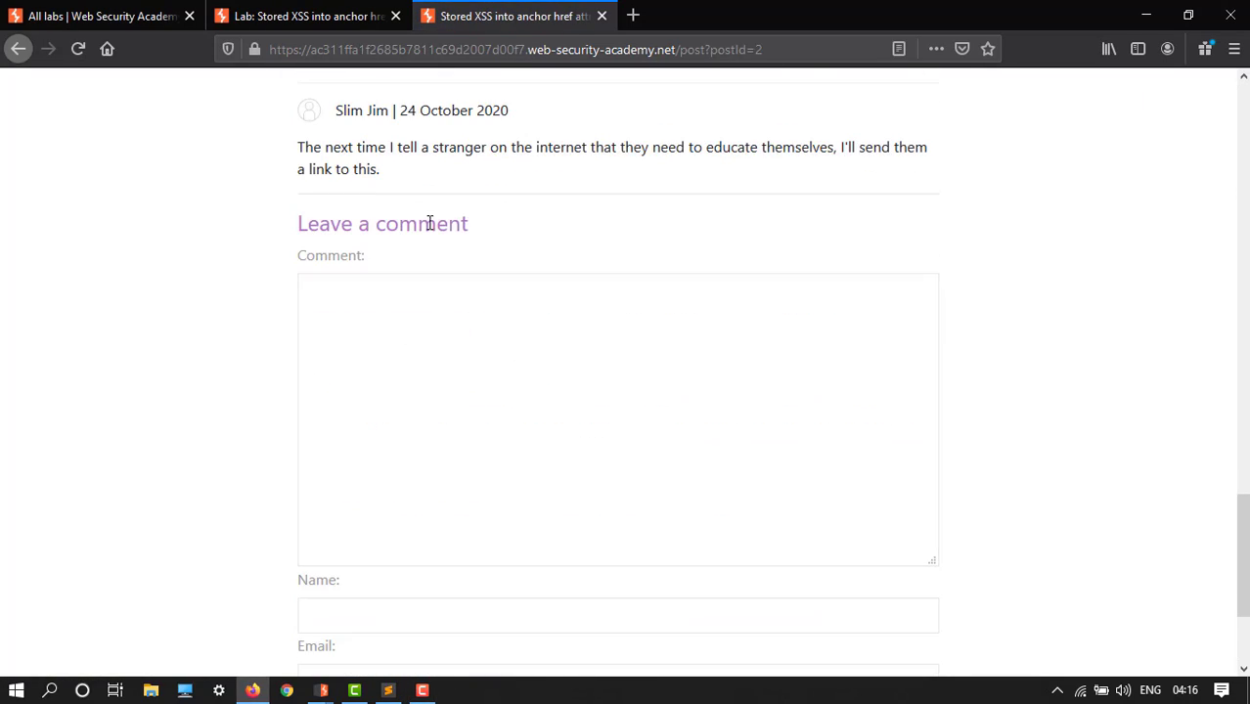
pyautogui.moveTo(411, 258)
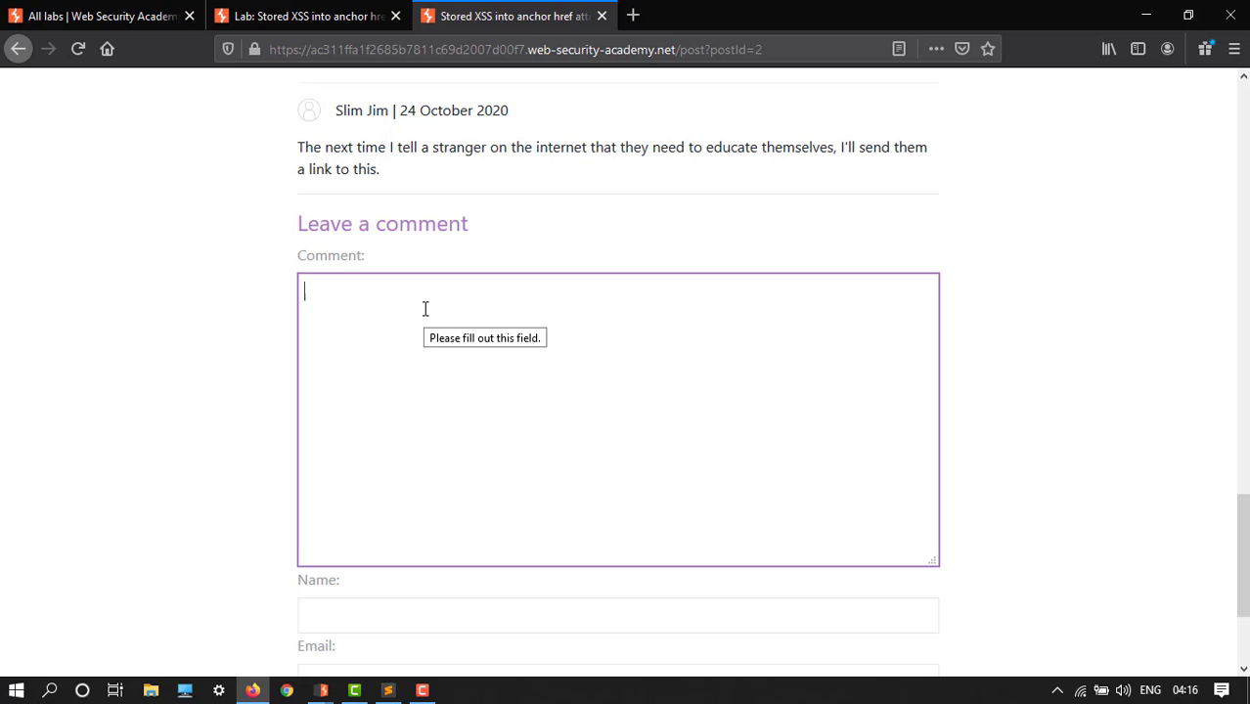
pyautogui.write('Hi')
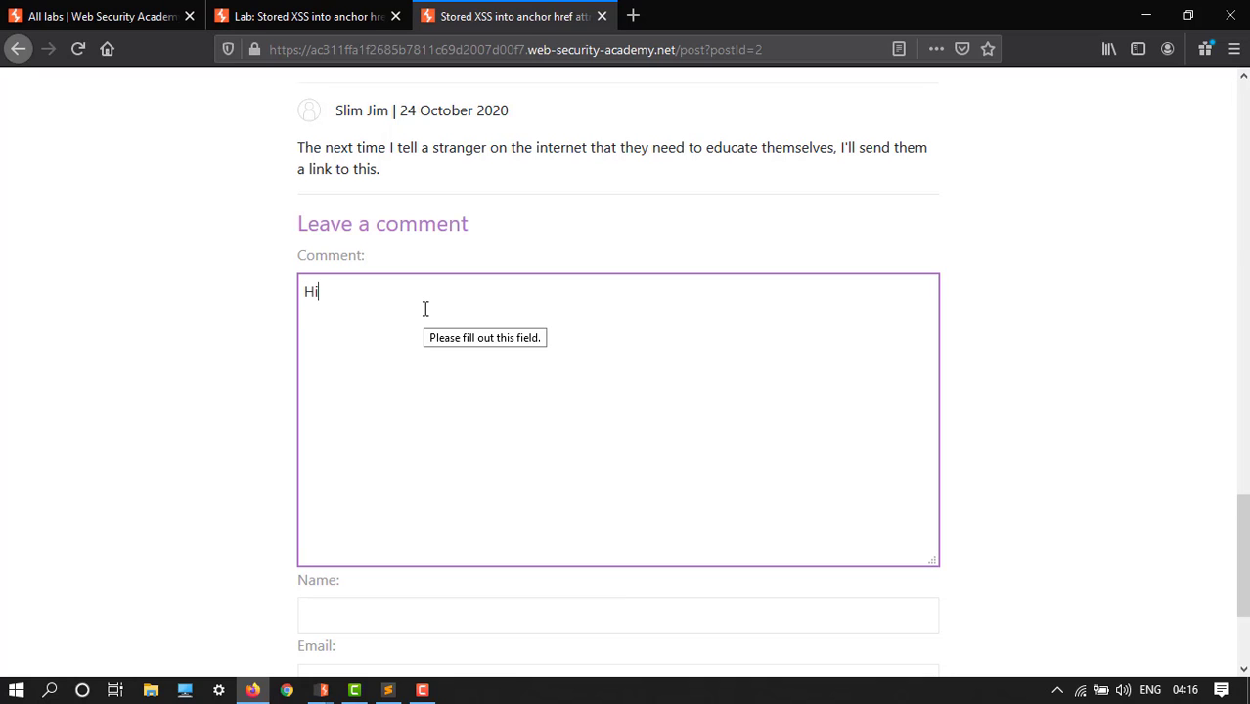
pyautogui.write('My an')
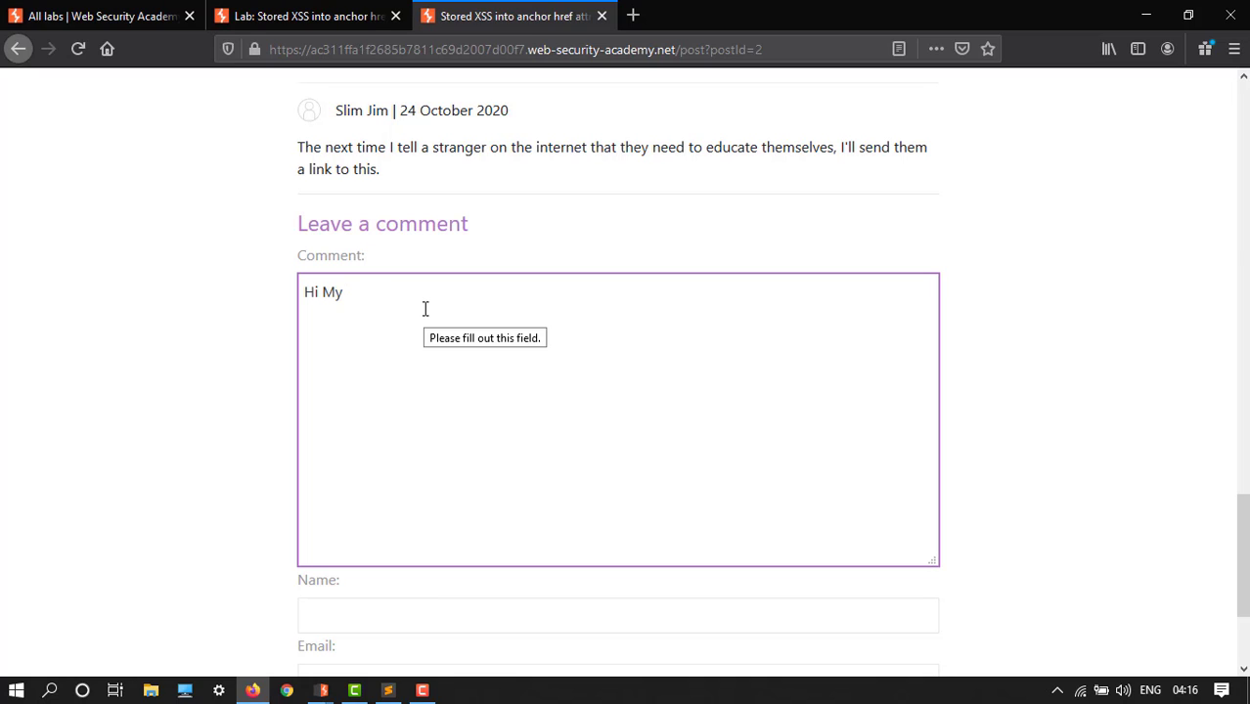
pyautogui.write('name i')
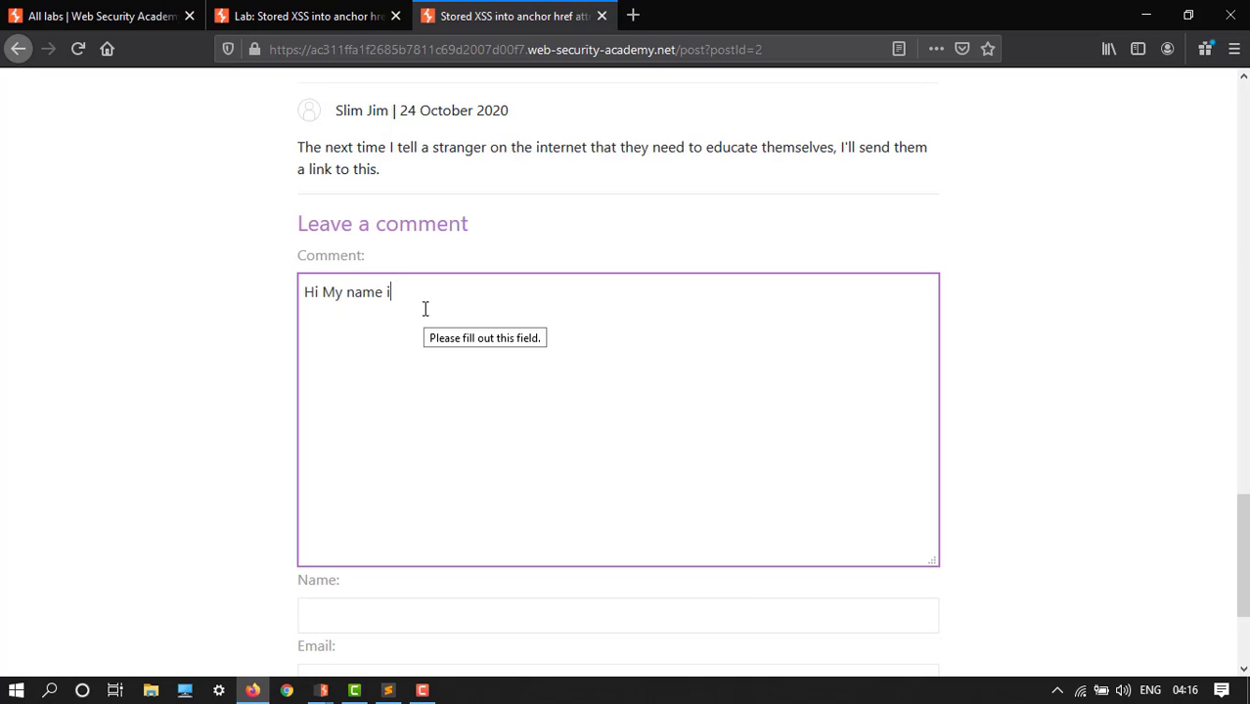
pyautogui.write('s ayan')
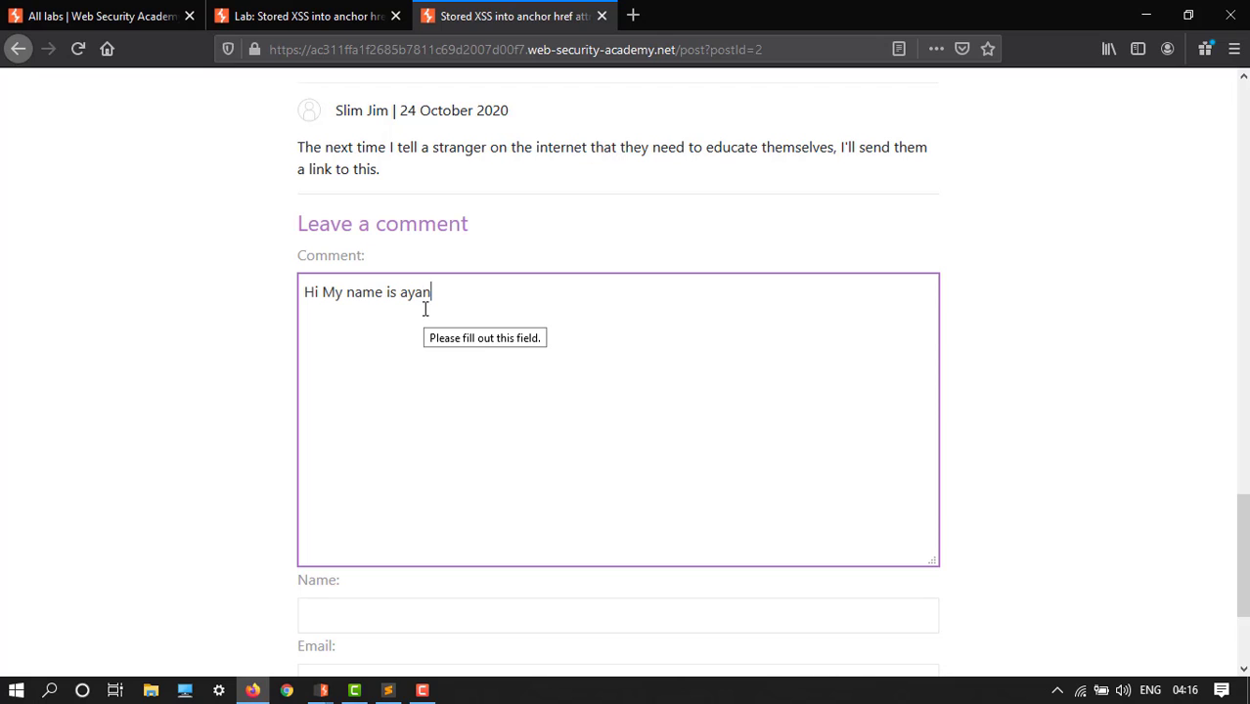
pyautogui.scroll(-3)
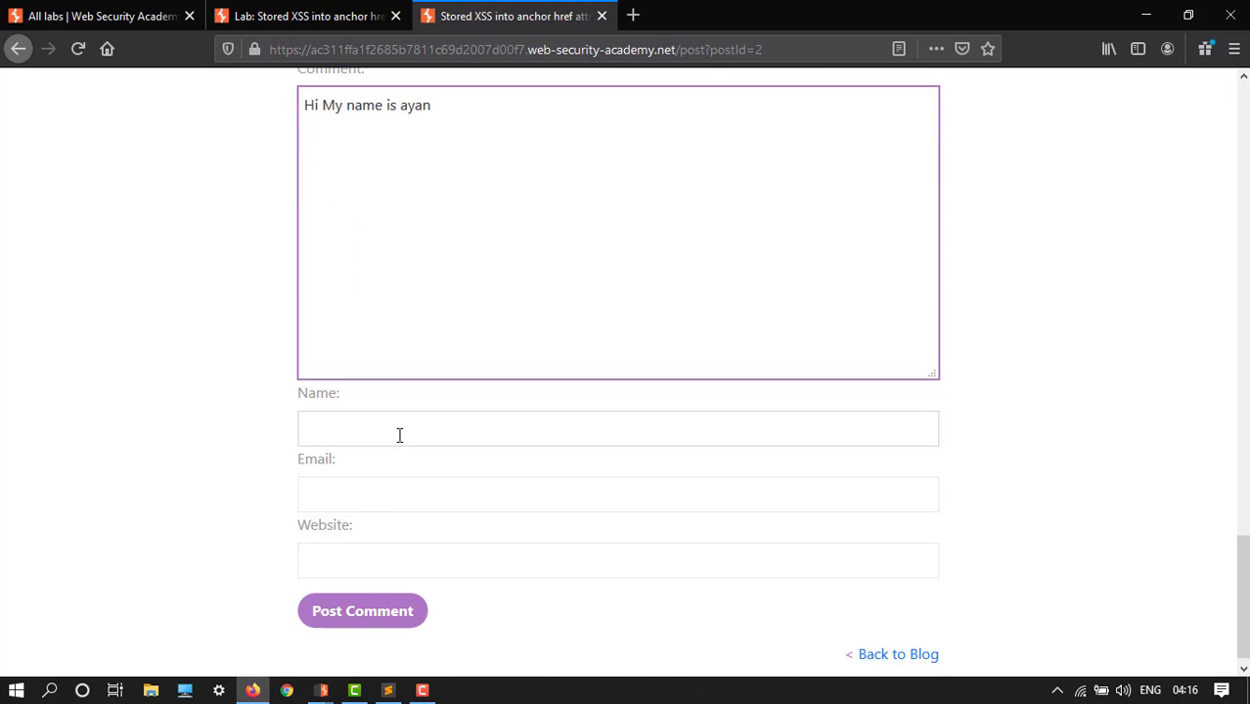
pyautogui.write('Aayn')
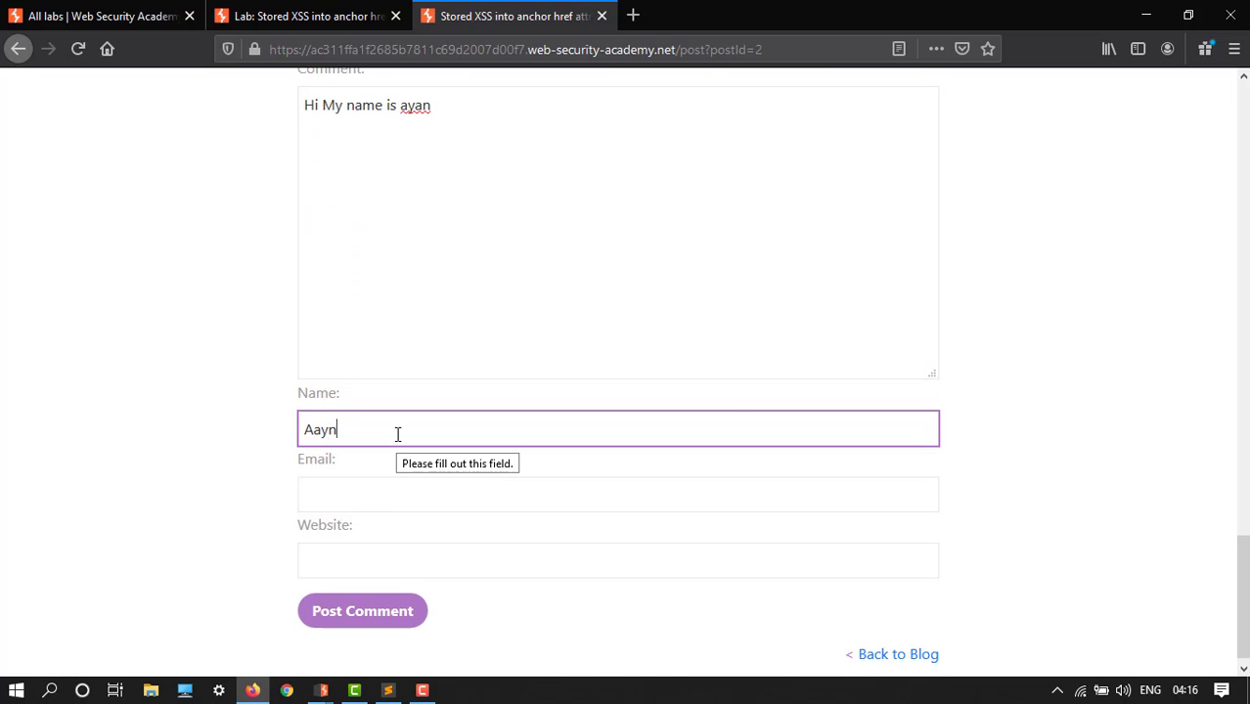
pyautogui.click(619, 493)
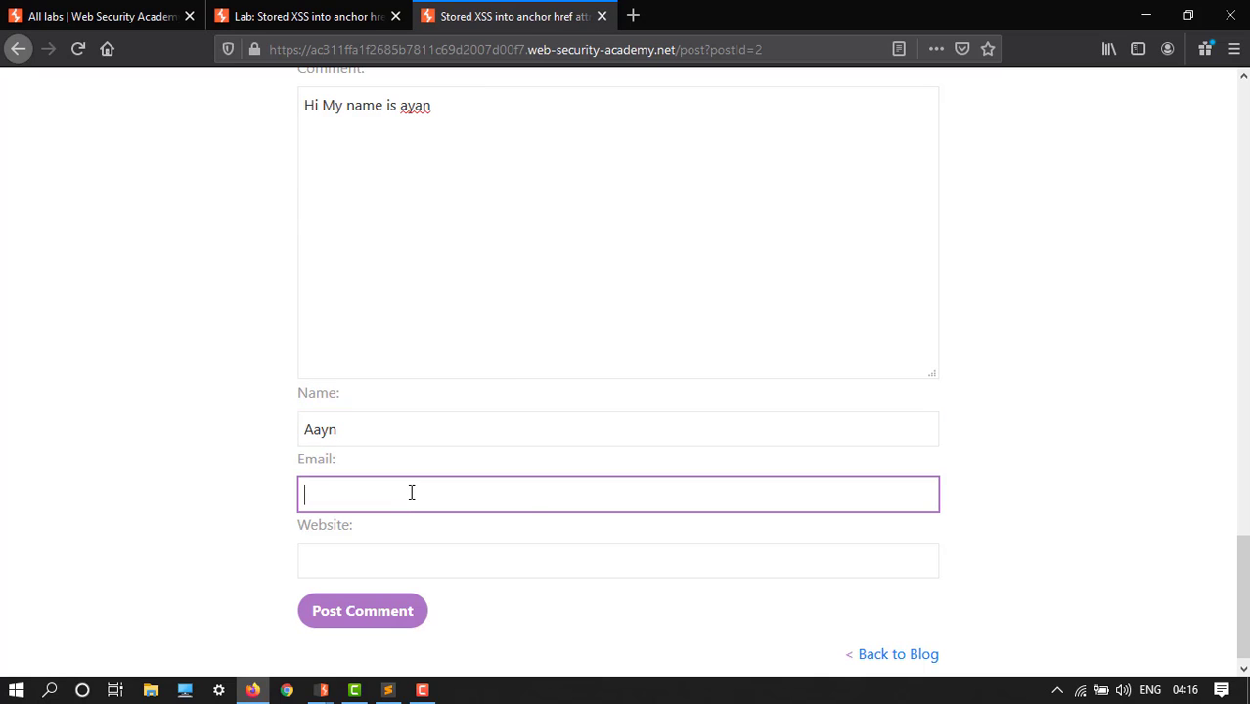
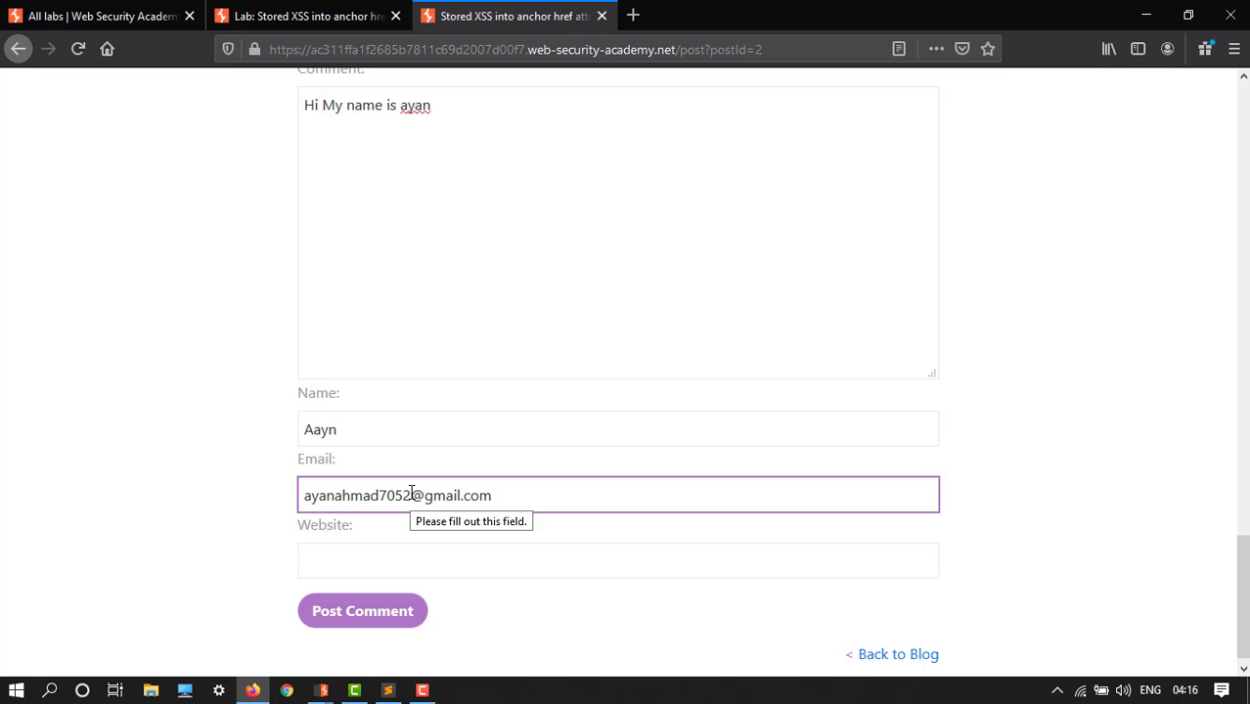
pyautogui.click(618, 559)
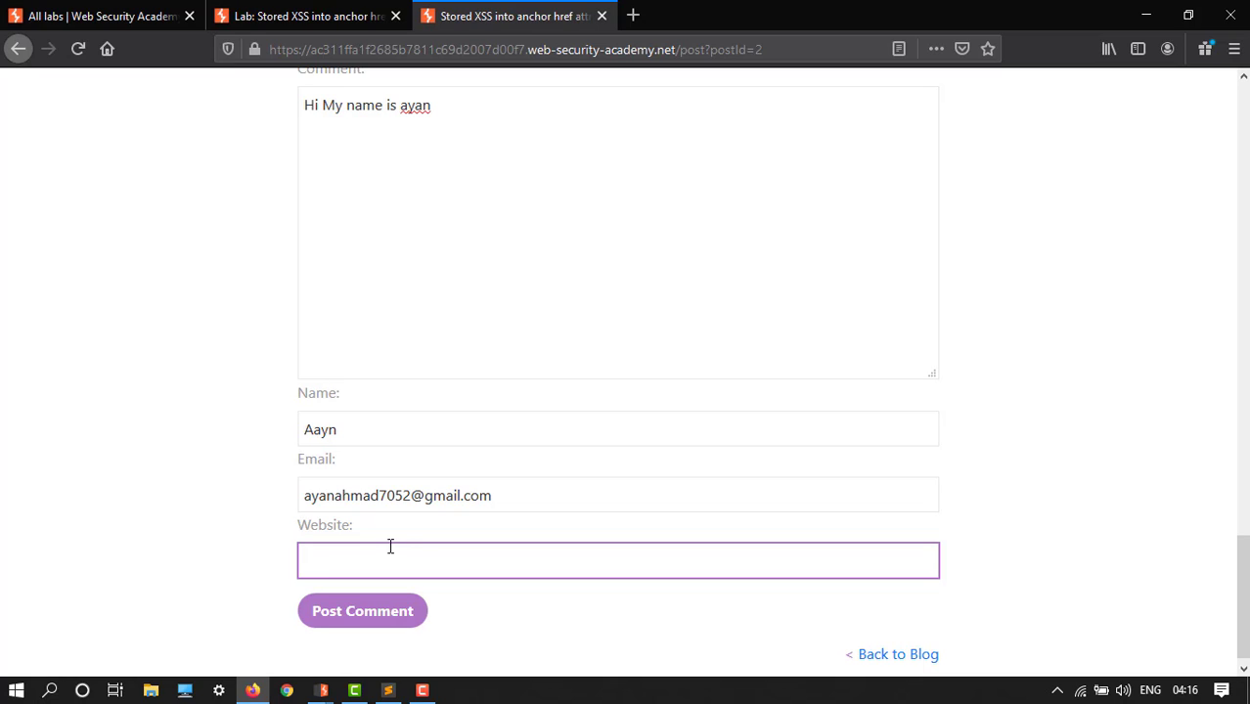
pyautogui.write('abc')
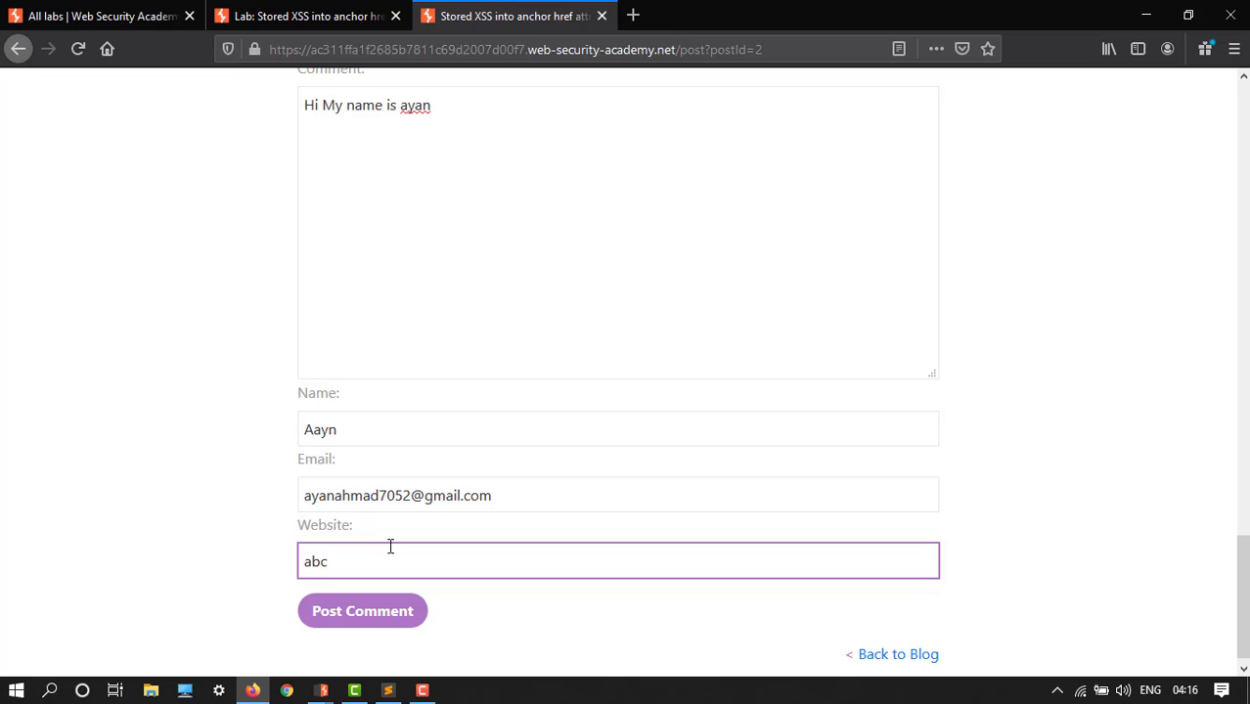
pyautogui.write('@xy')
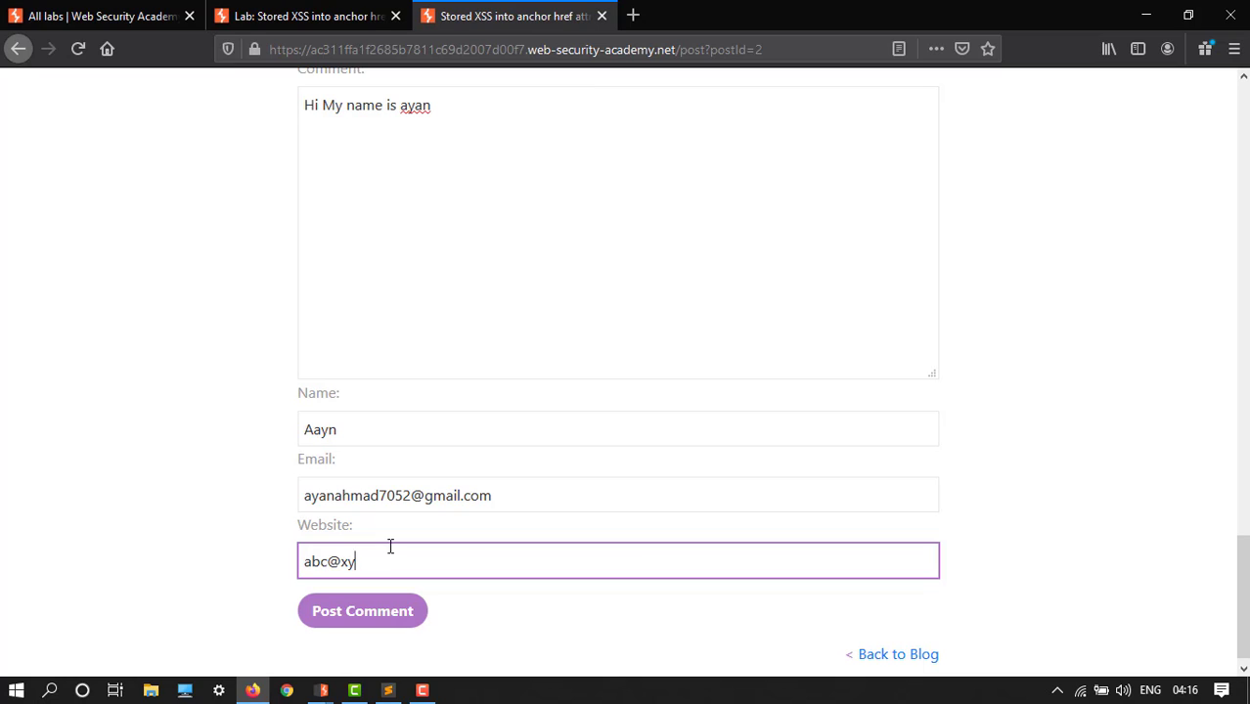
pyautogui.write('z')
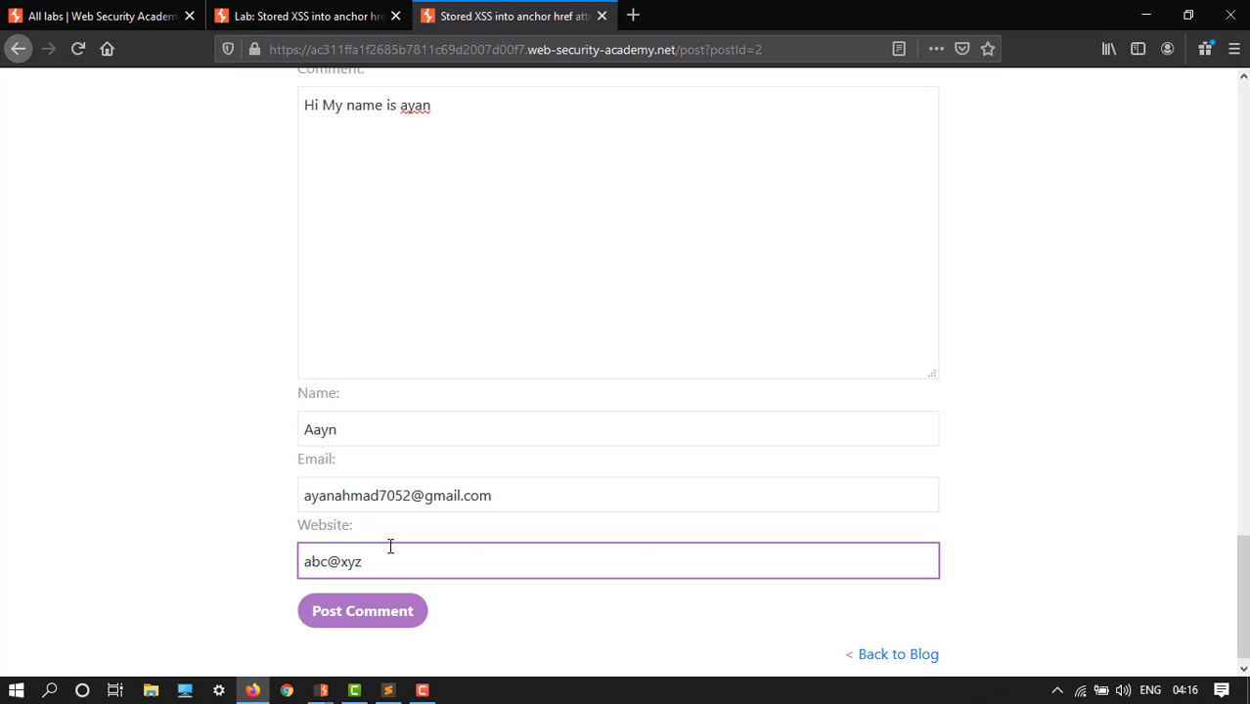
pyautogui.write('.com')
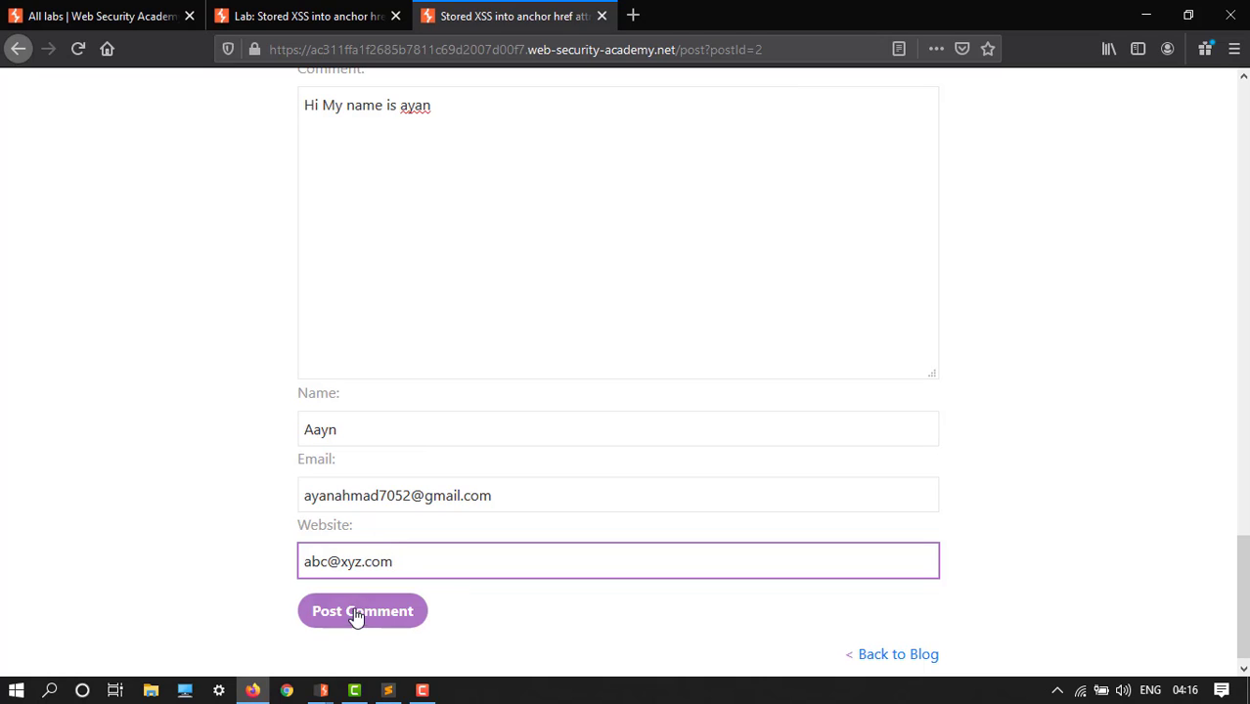
# Post the comment, return to the blog post and scroll to the new comment.
pyautogui.click(361, 611)
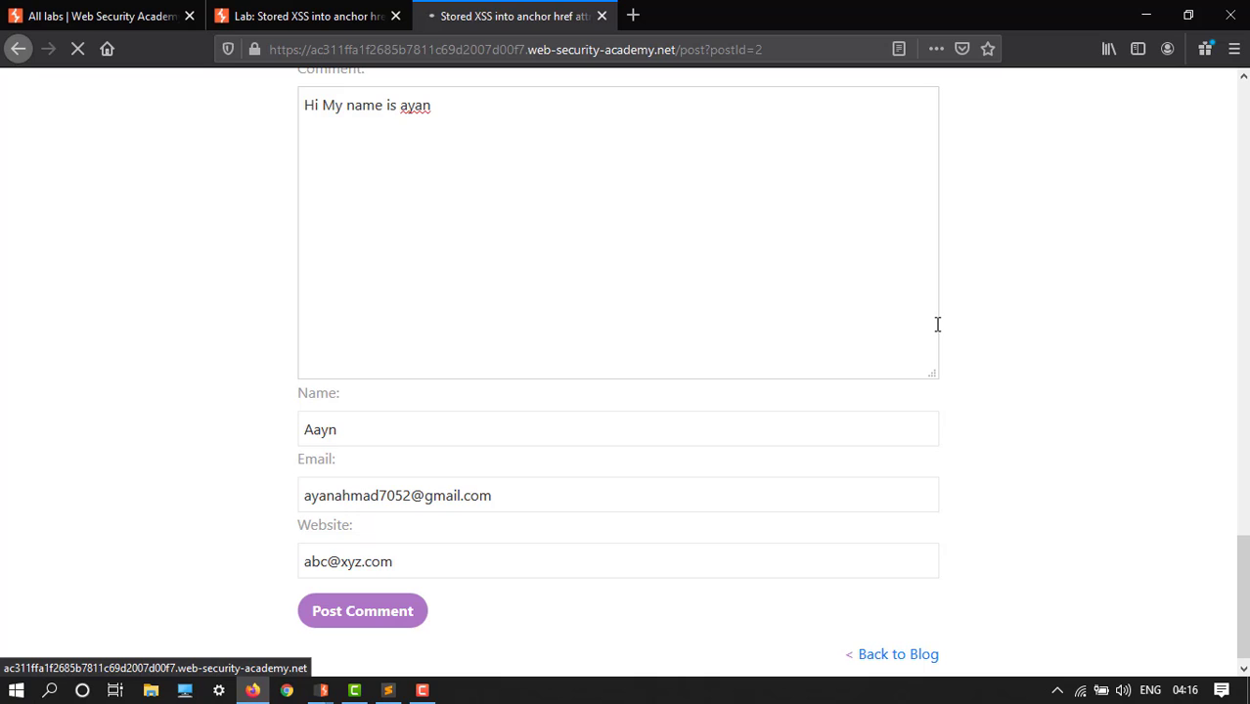
pyautogui.click(362, 611)
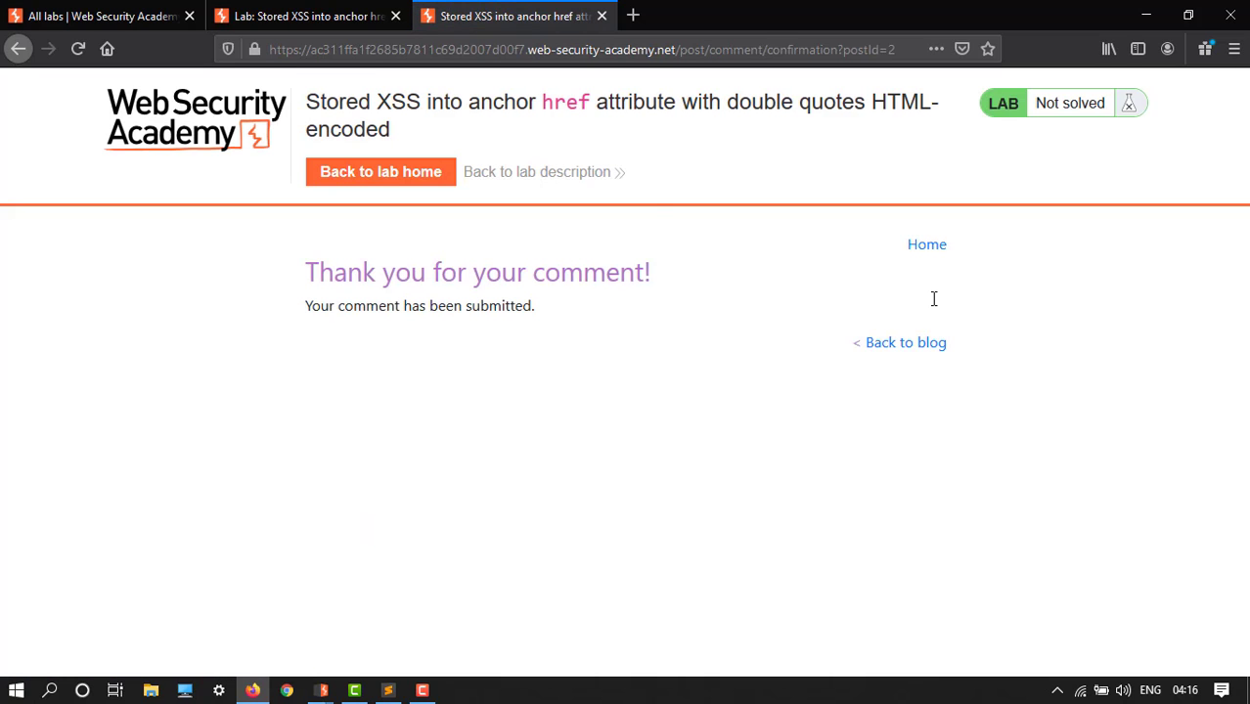
pyautogui.moveTo(829, 376)
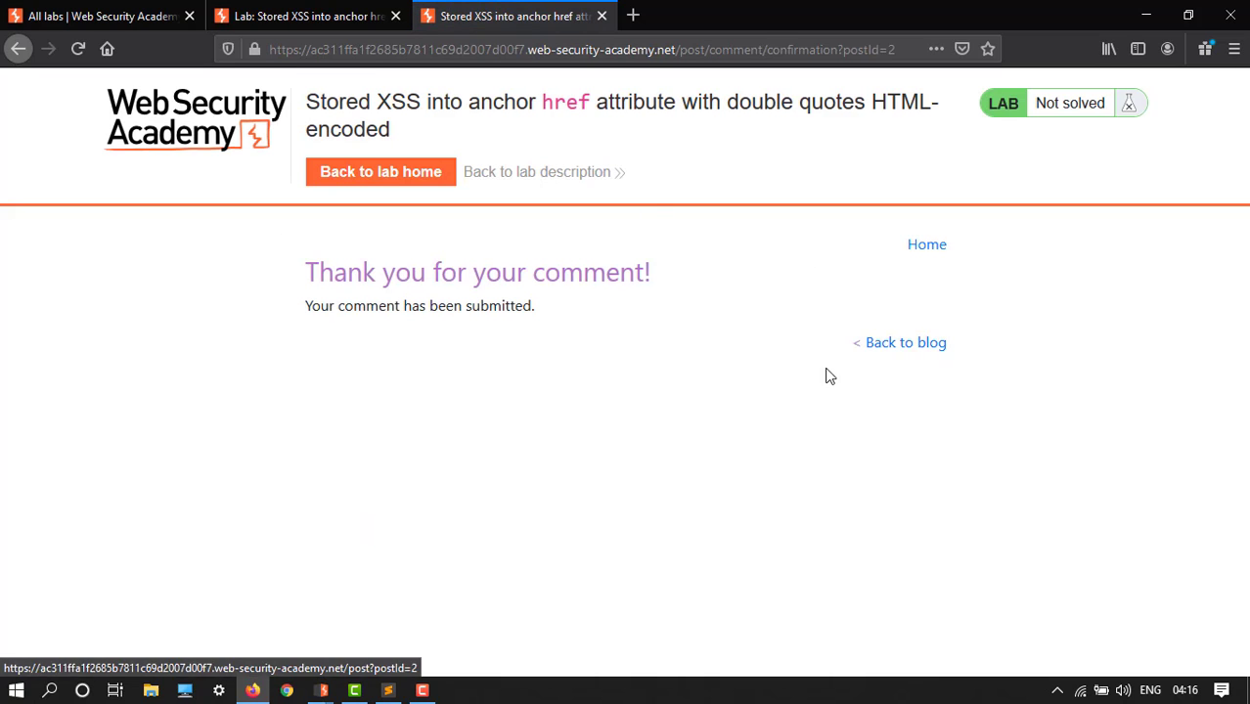
pyautogui.click(905, 342)
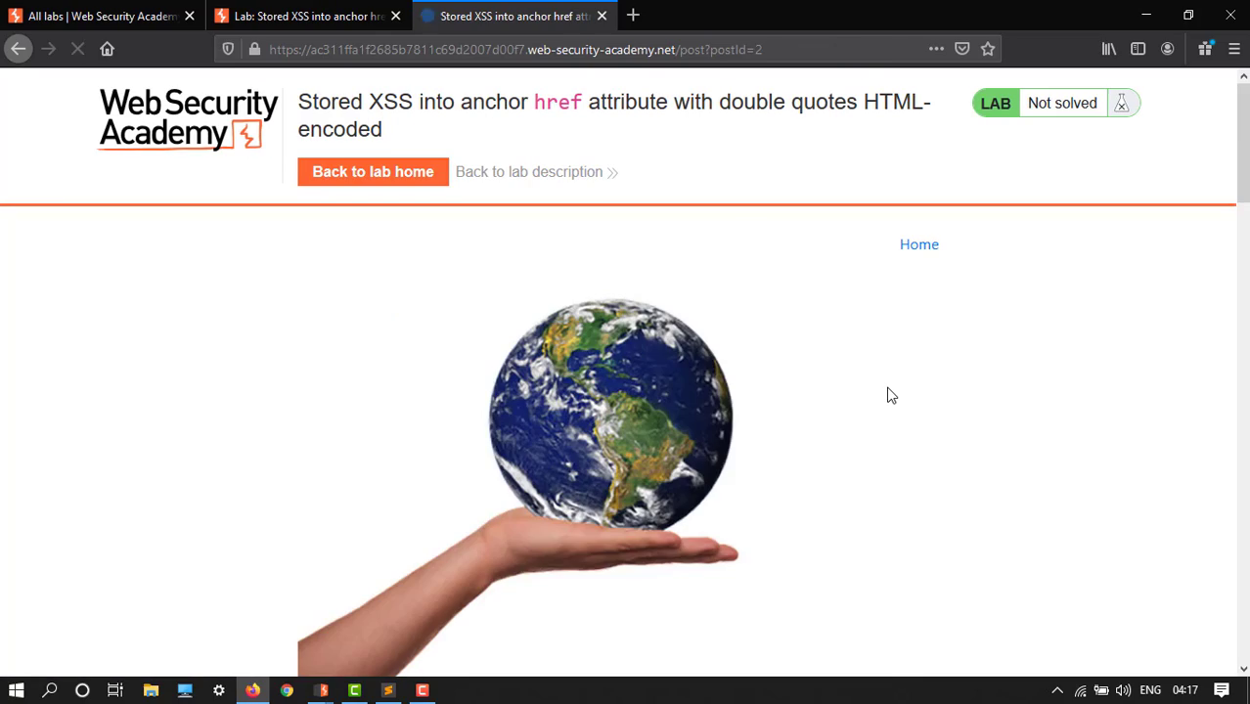
pyautogui.scroll(-3)
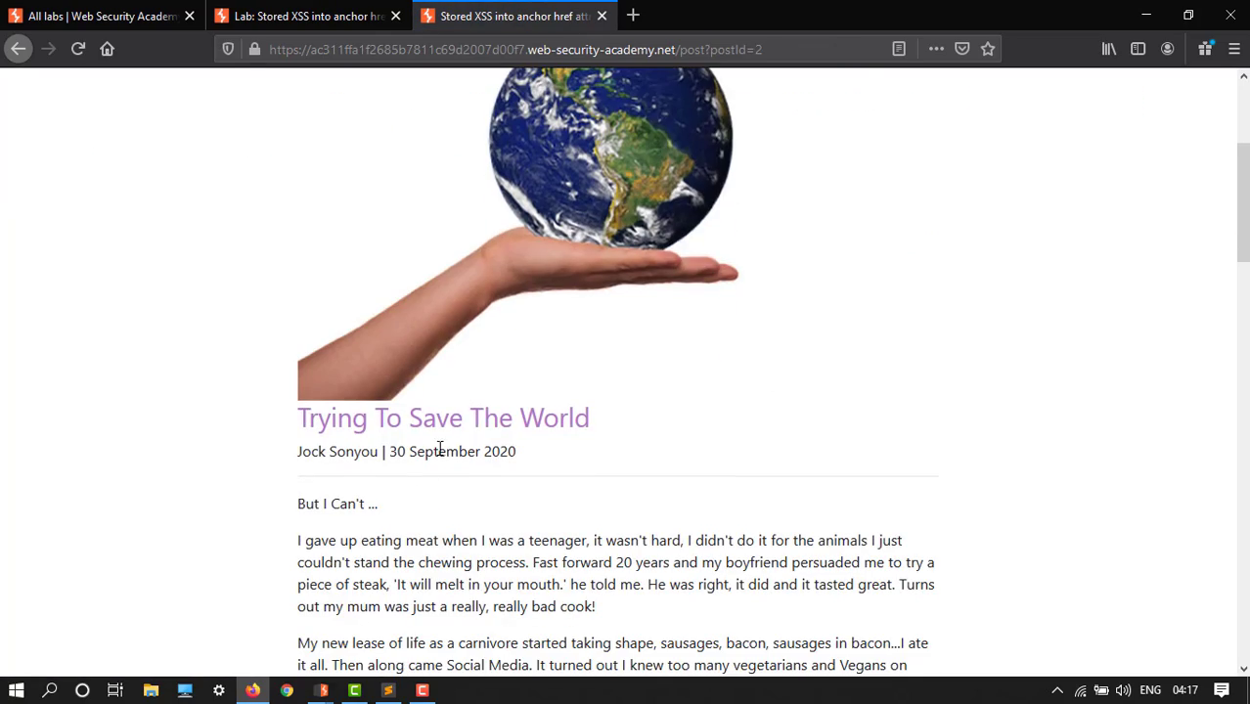
pyautogui.scroll(-3)
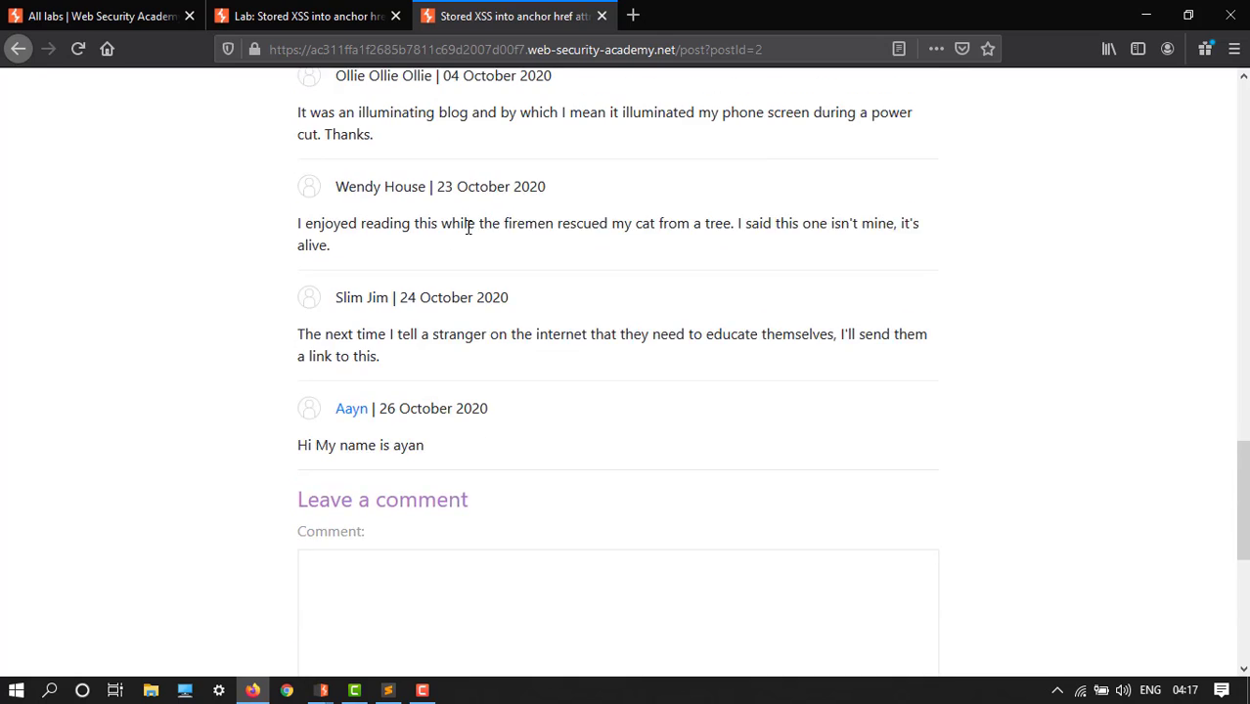
pyautogui.scroll(-3)
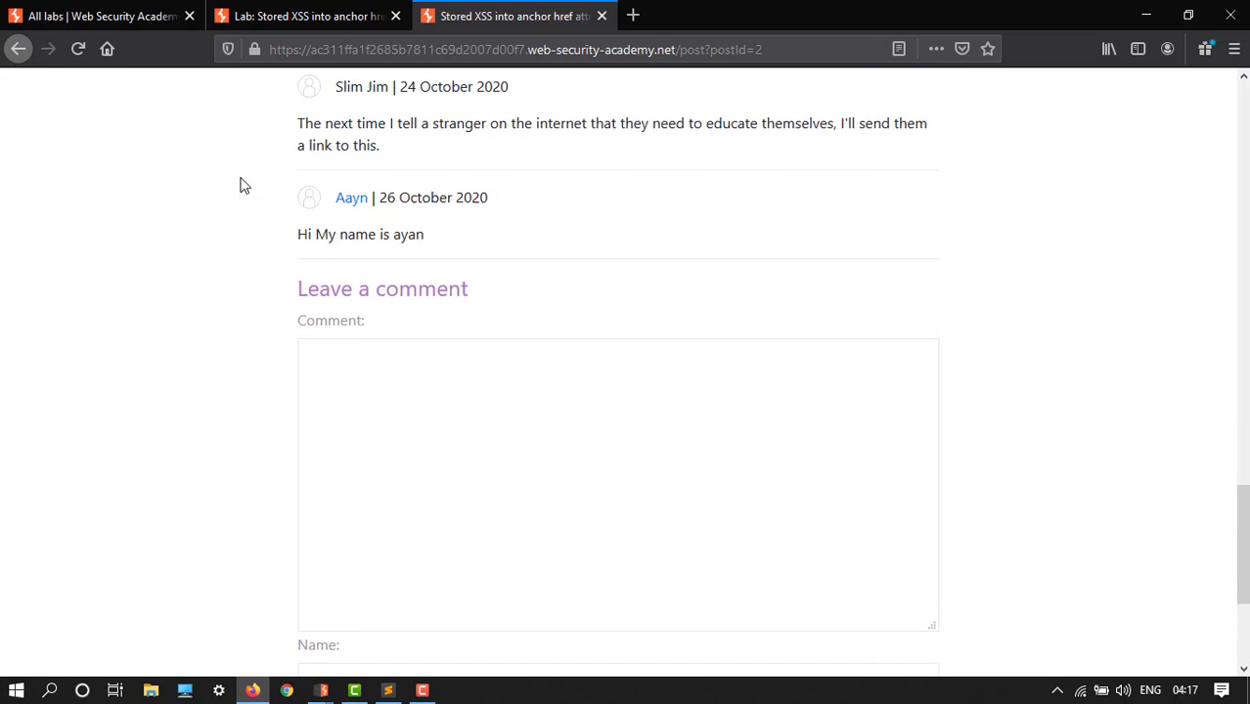
pyautogui.scroll(-3)
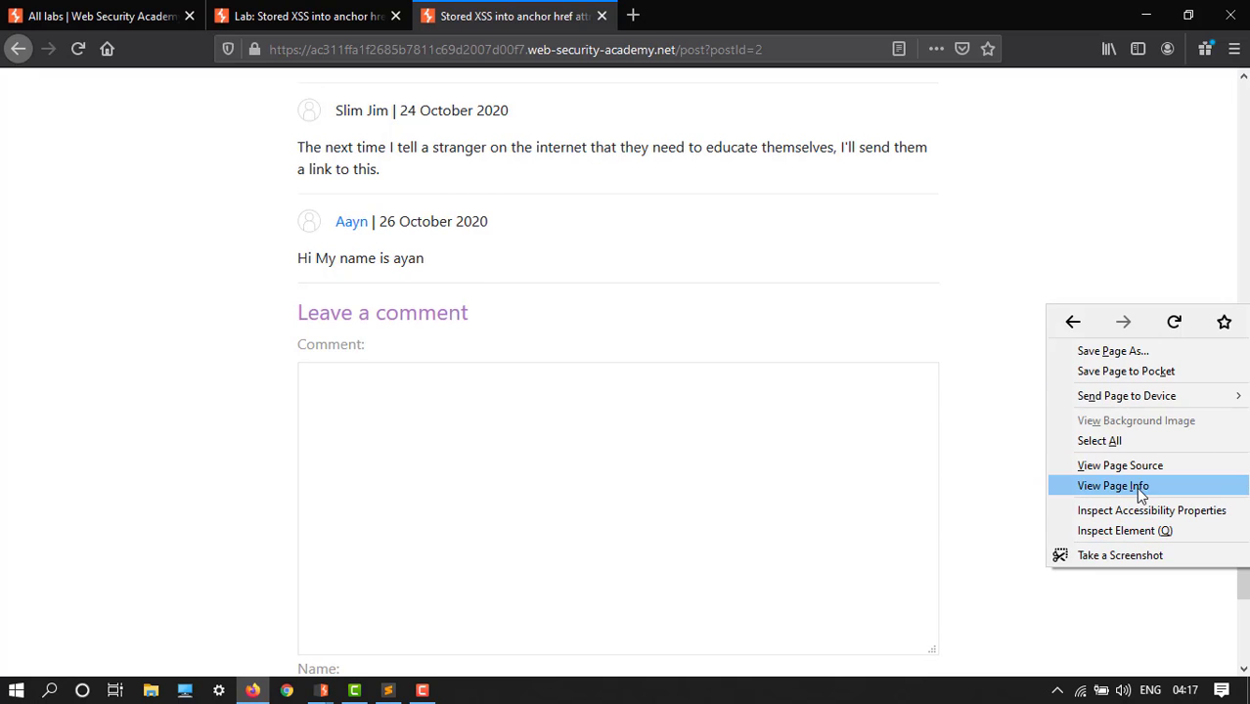
pyautogui.click(1119, 466)
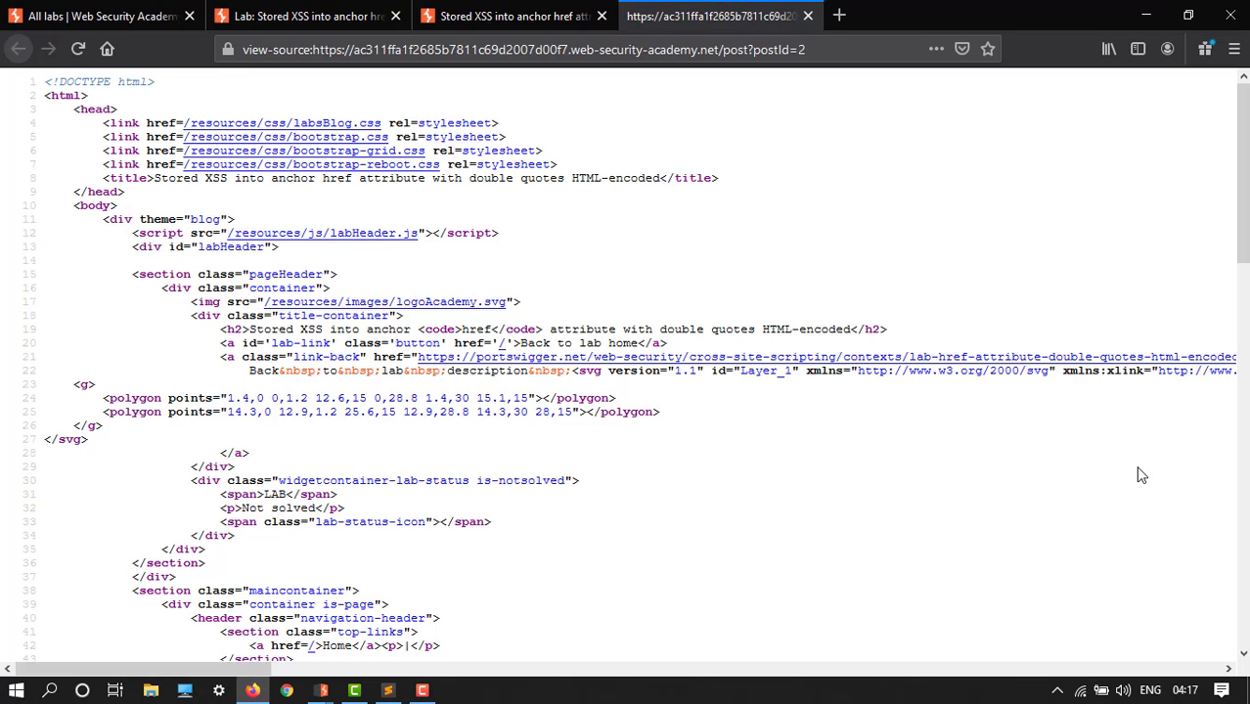
pyautogui.scroll(-3)
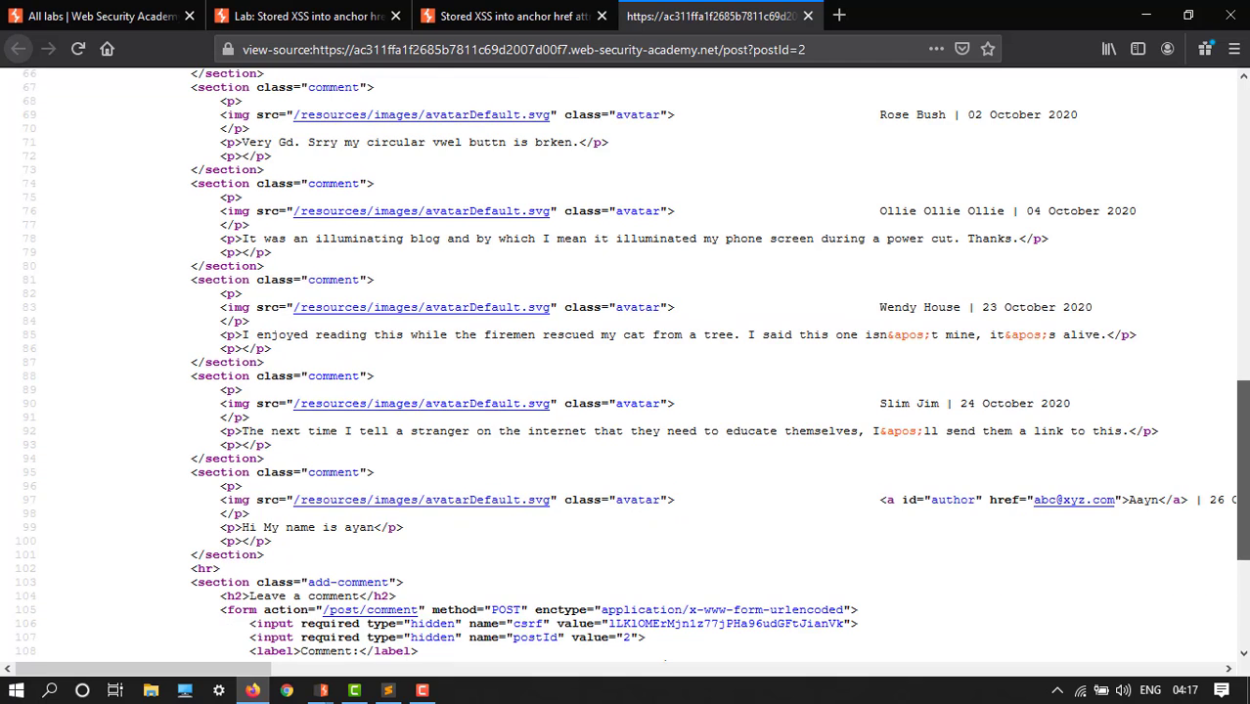
pyautogui.scroll(-3)
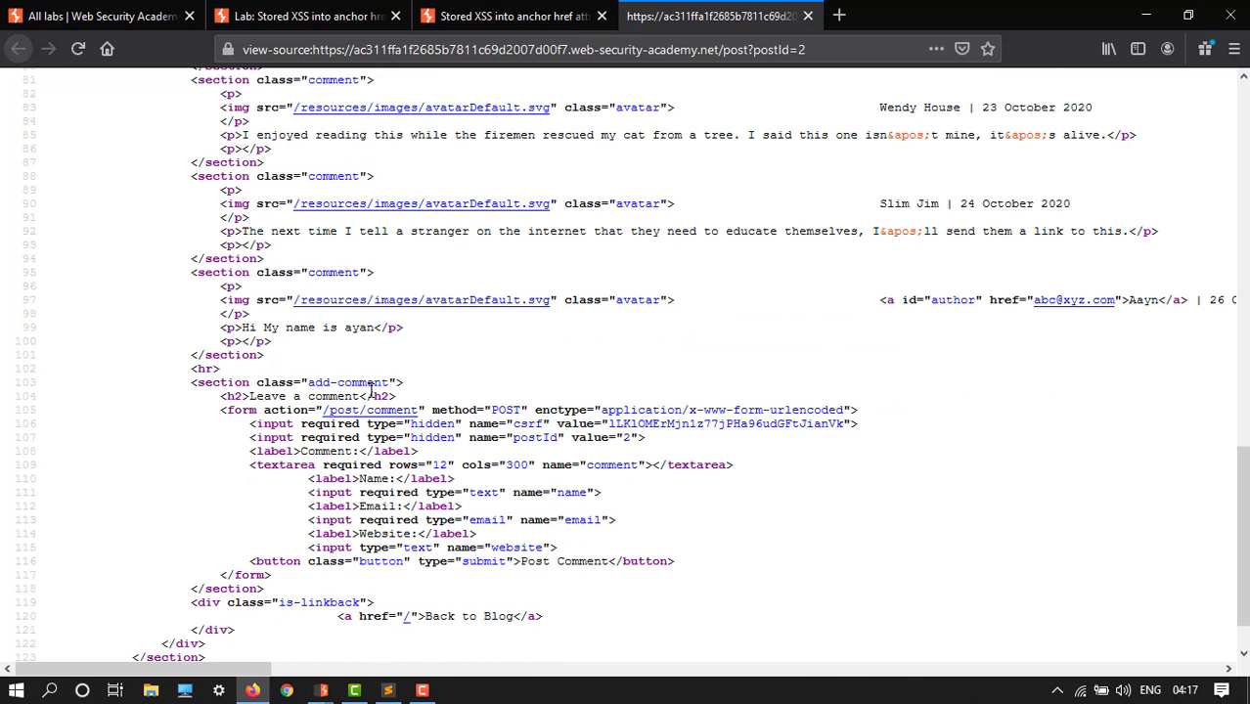
pyautogui.moveTo(634, 340)
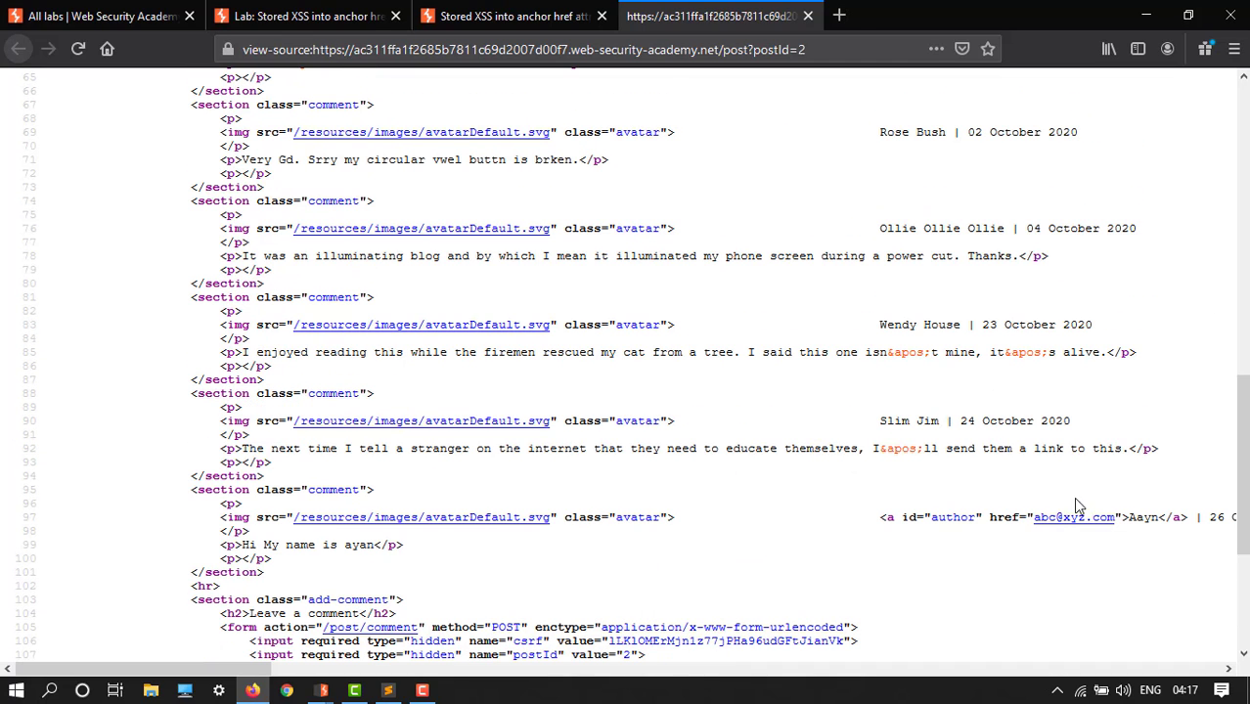
pyautogui.doubleClick(1074, 516)
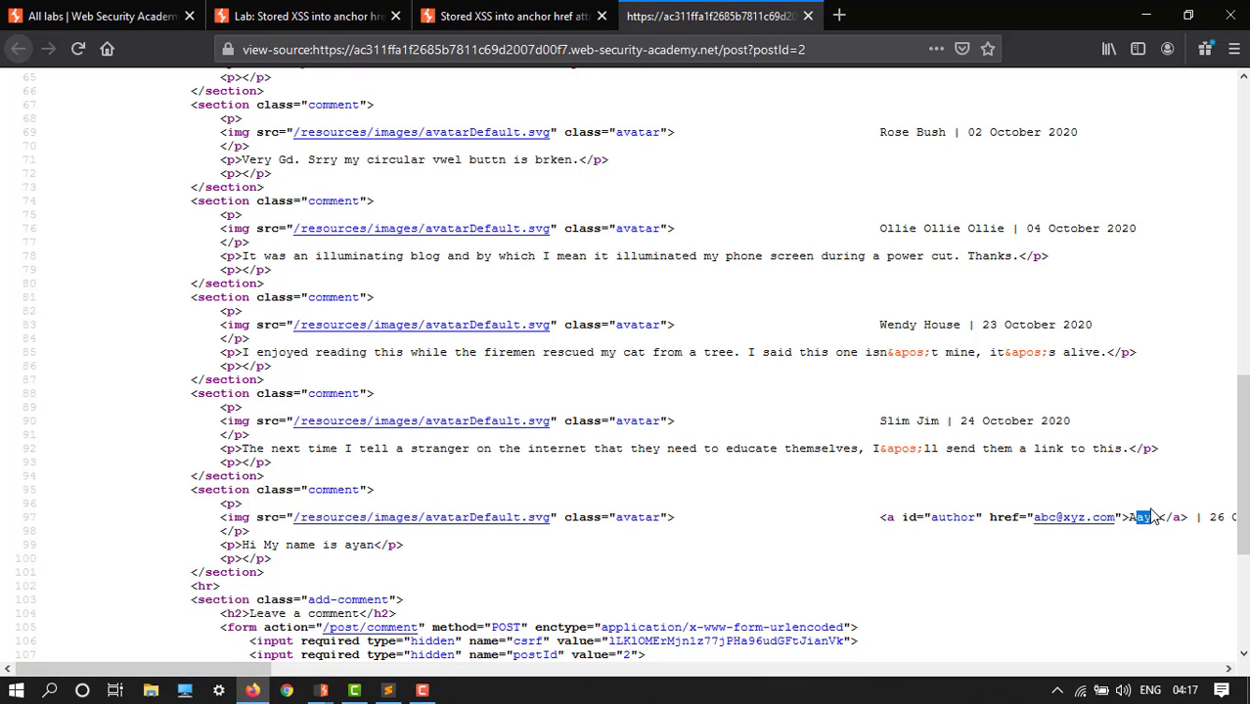
pyautogui.doubleClick(1043, 516)
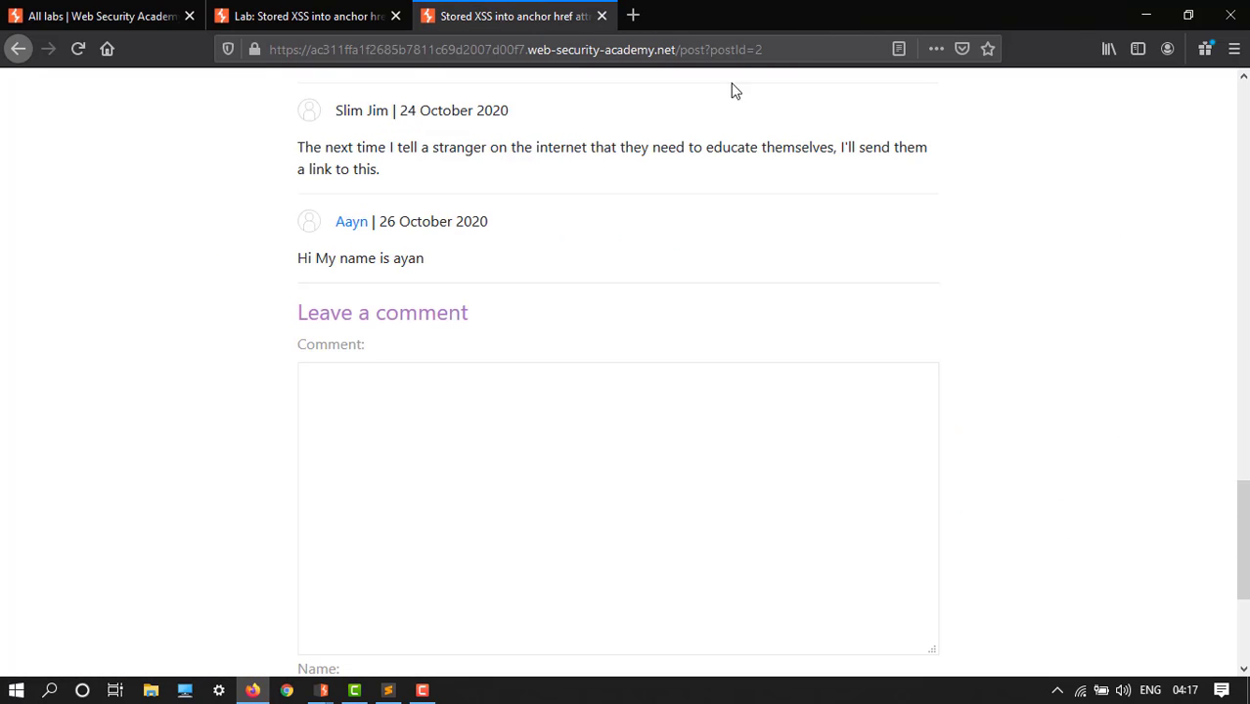
# Enter comment 'hi Techno', name Techno and the autofilled email address.
pyautogui.scroll(-3)
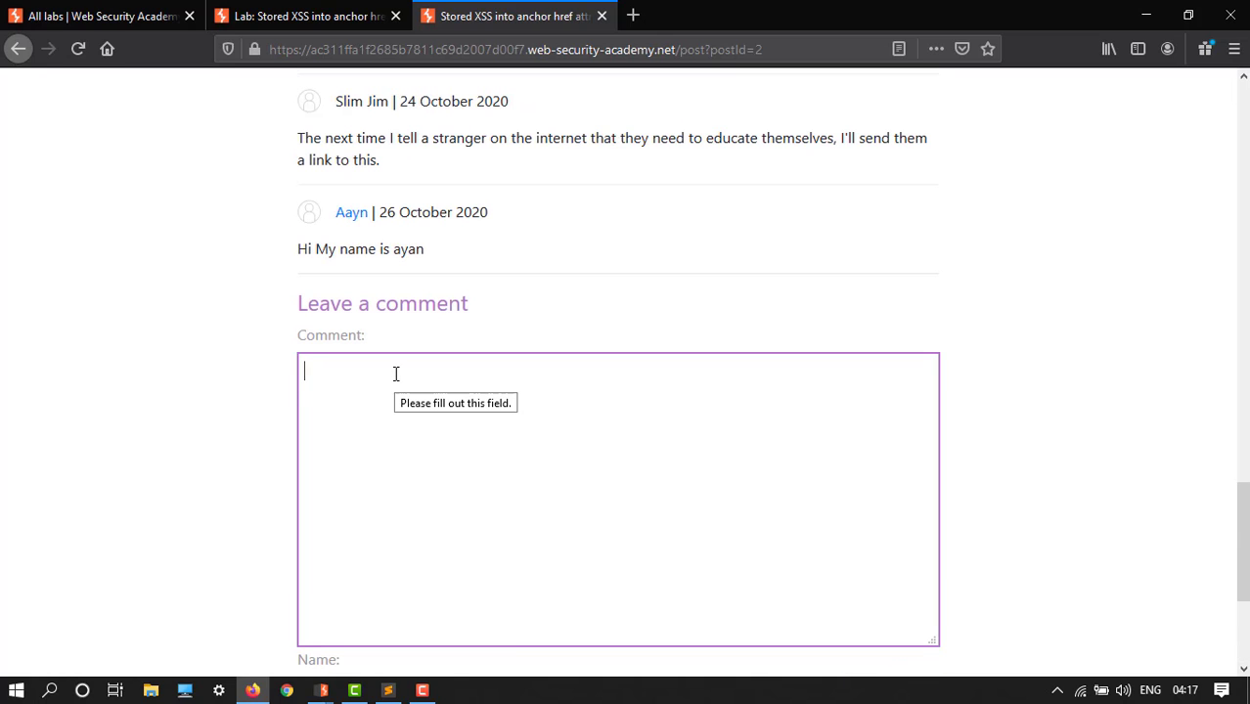
pyautogui.write('hi')
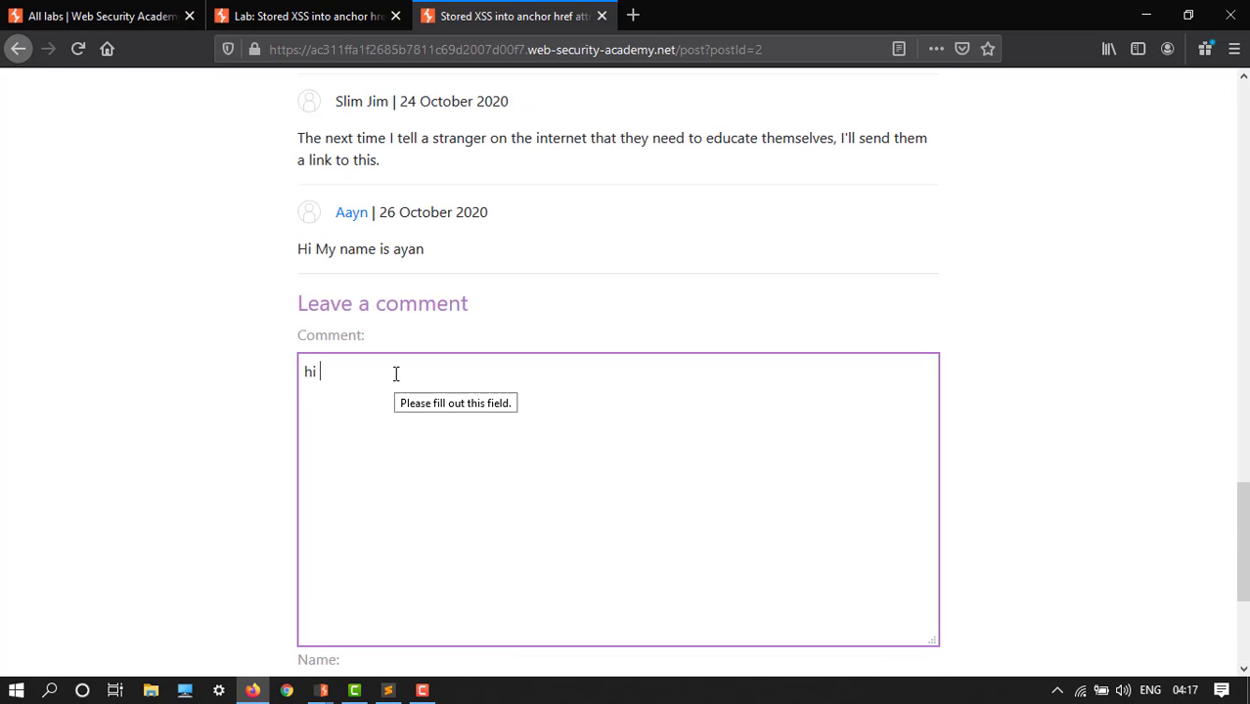
pyautogui.write('Techno')
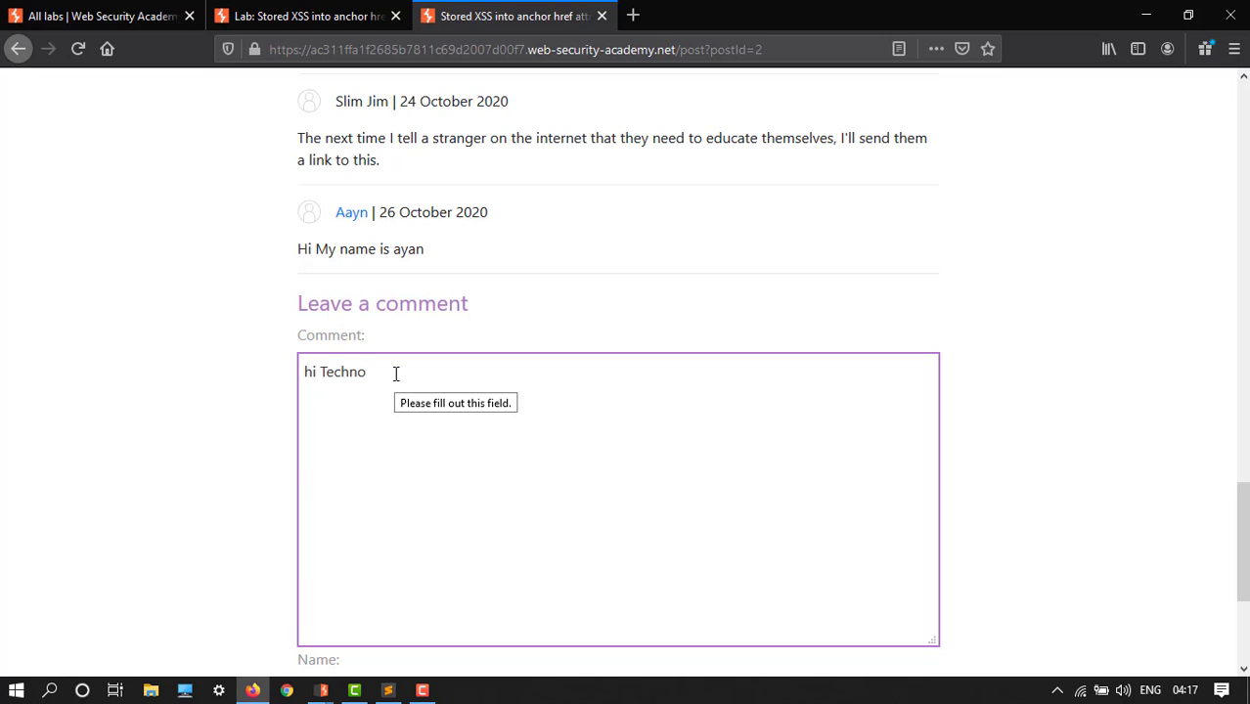
pyautogui.scroll(-3)
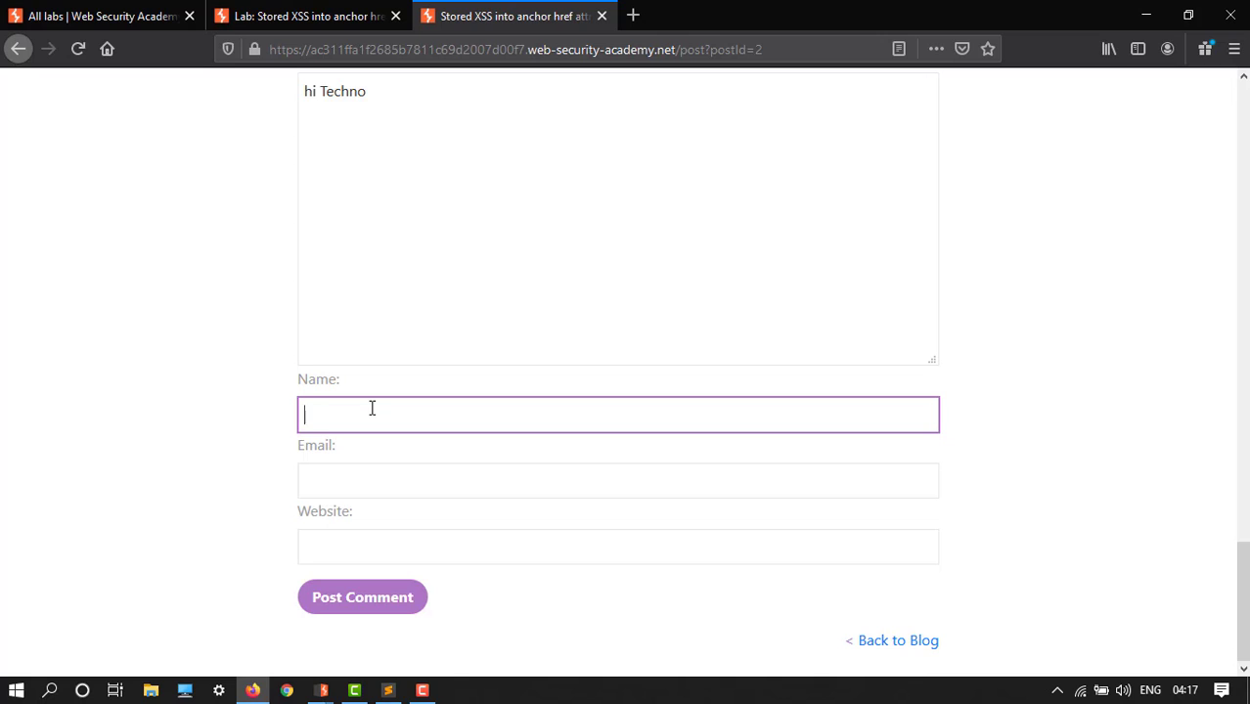
pyautogui.write('Techno')
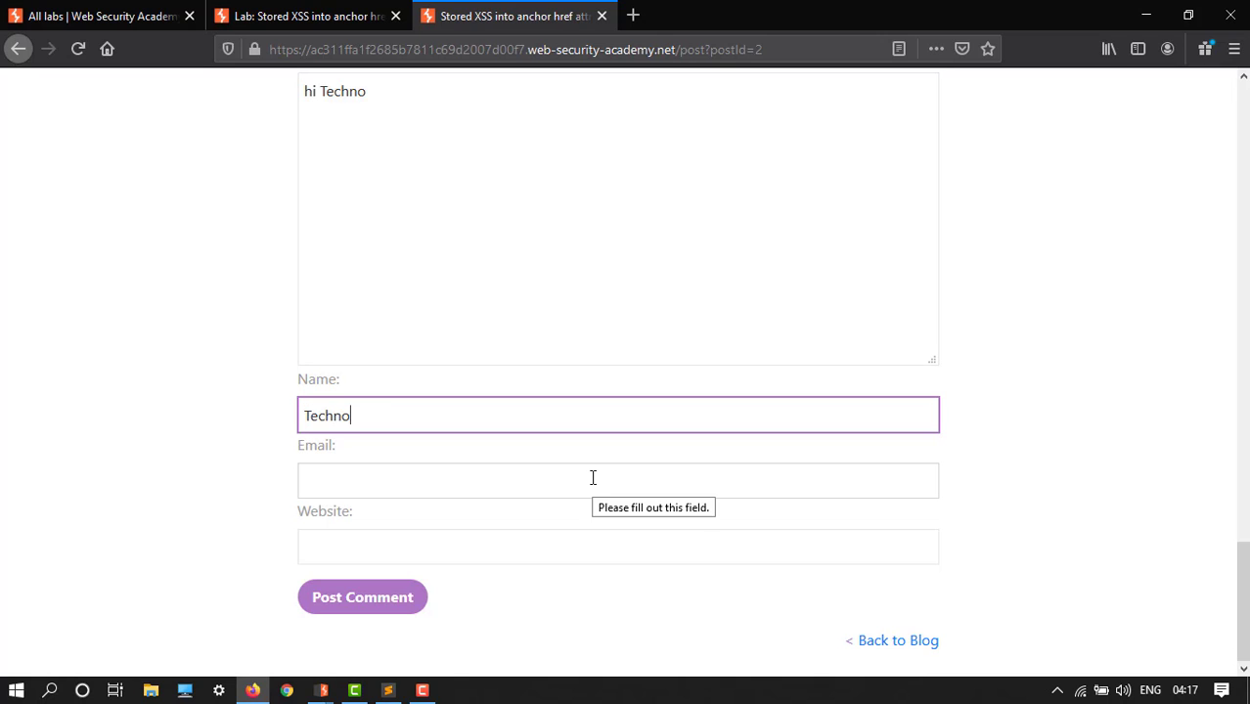
pyautogui.write('a')
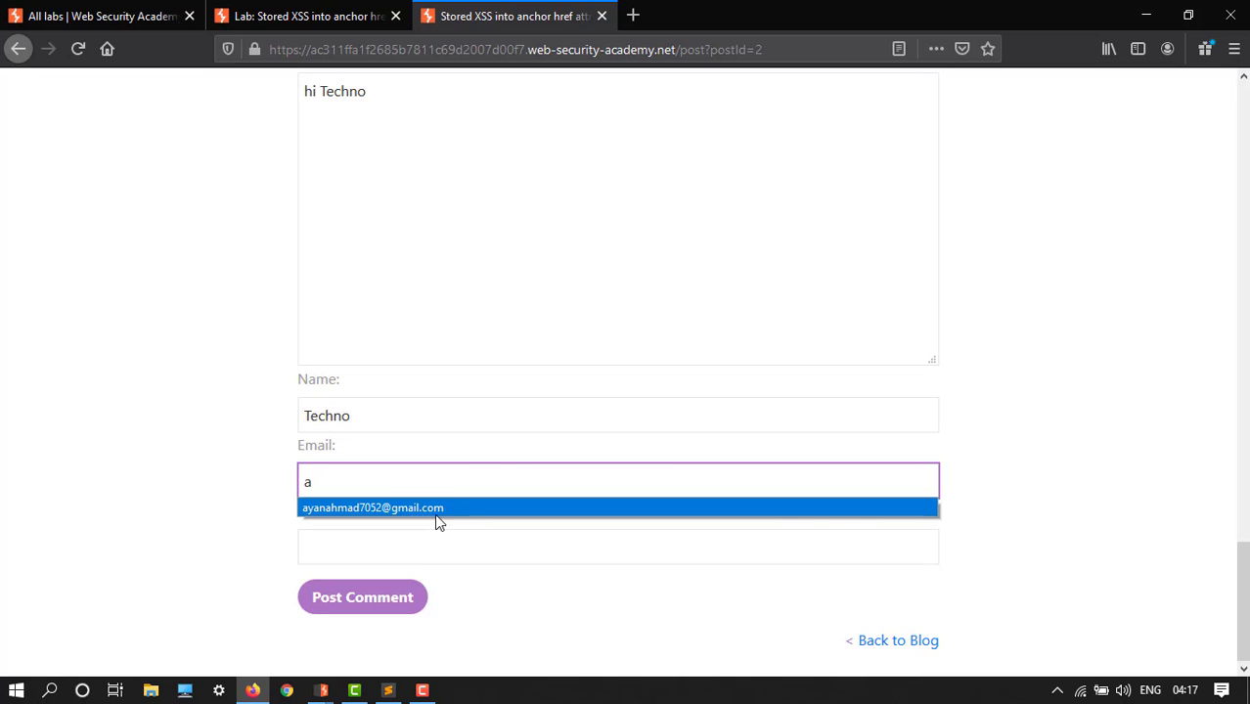
pyautogui.click(371, 506)
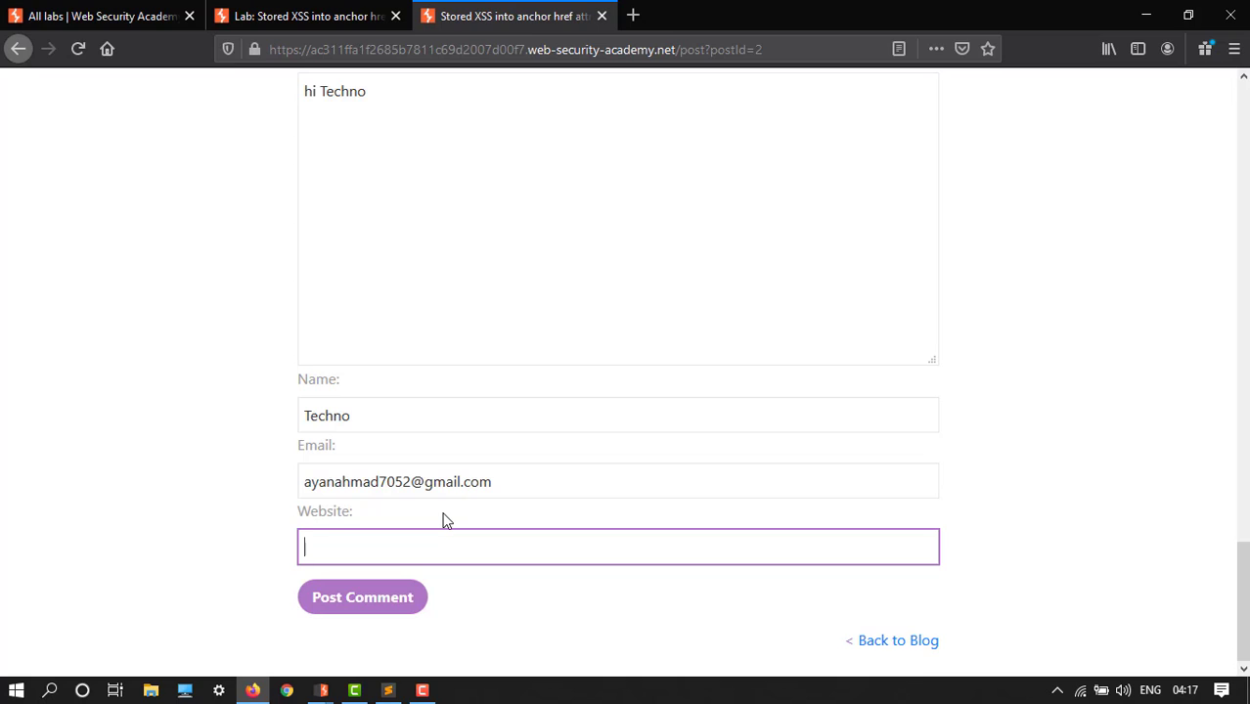
# Enter javascript:alert(1) as the commenter's website.
pyautogui.write('j')
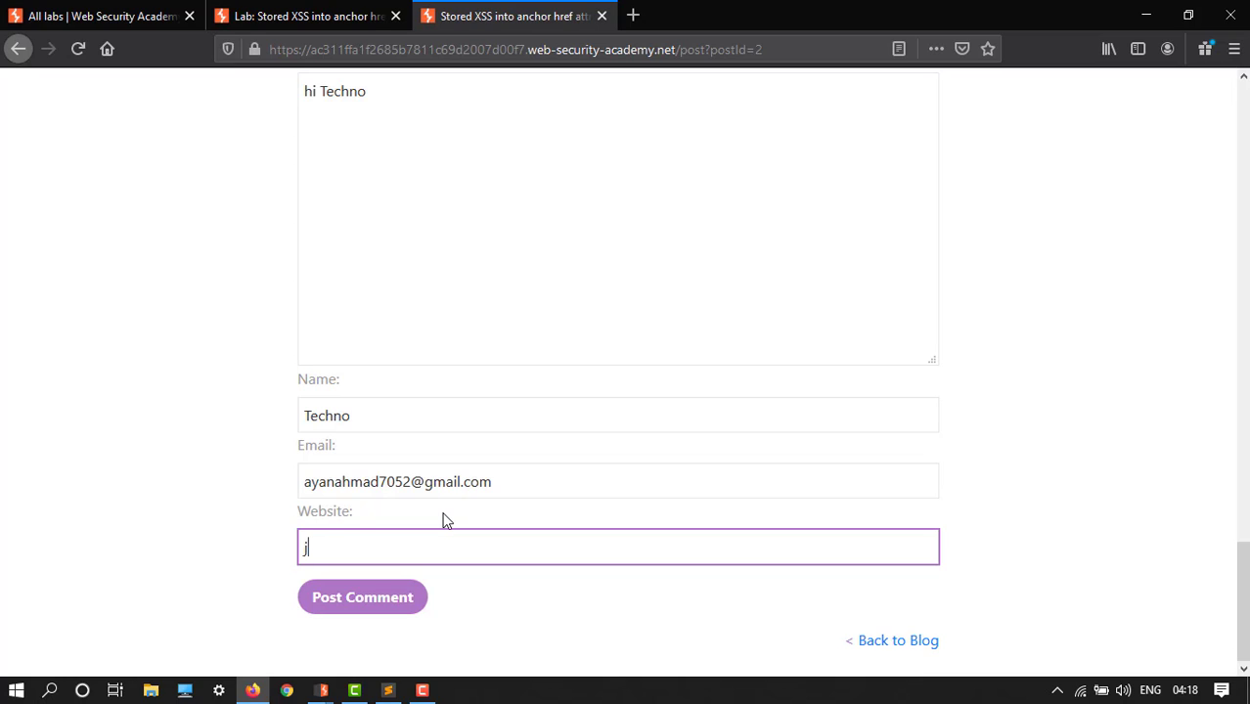
pyautogui.write('avascri')
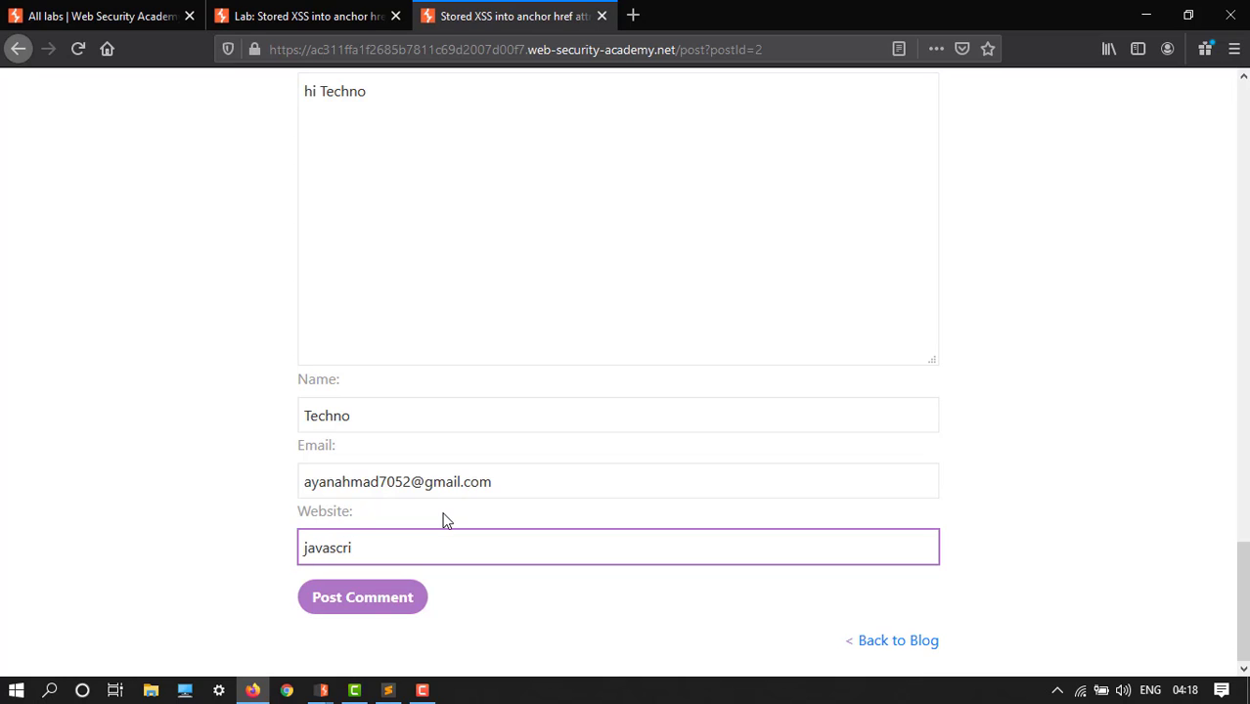
pyautogui.write('pt:')
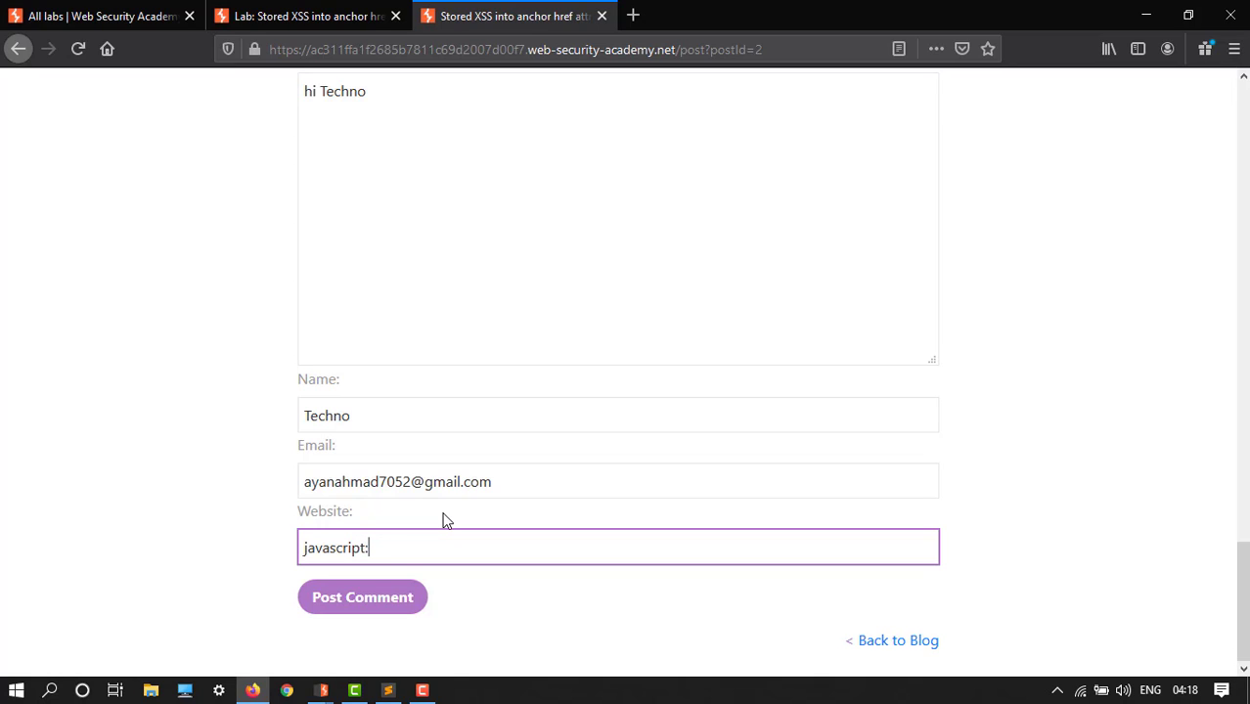
pyautogui.write('alert')
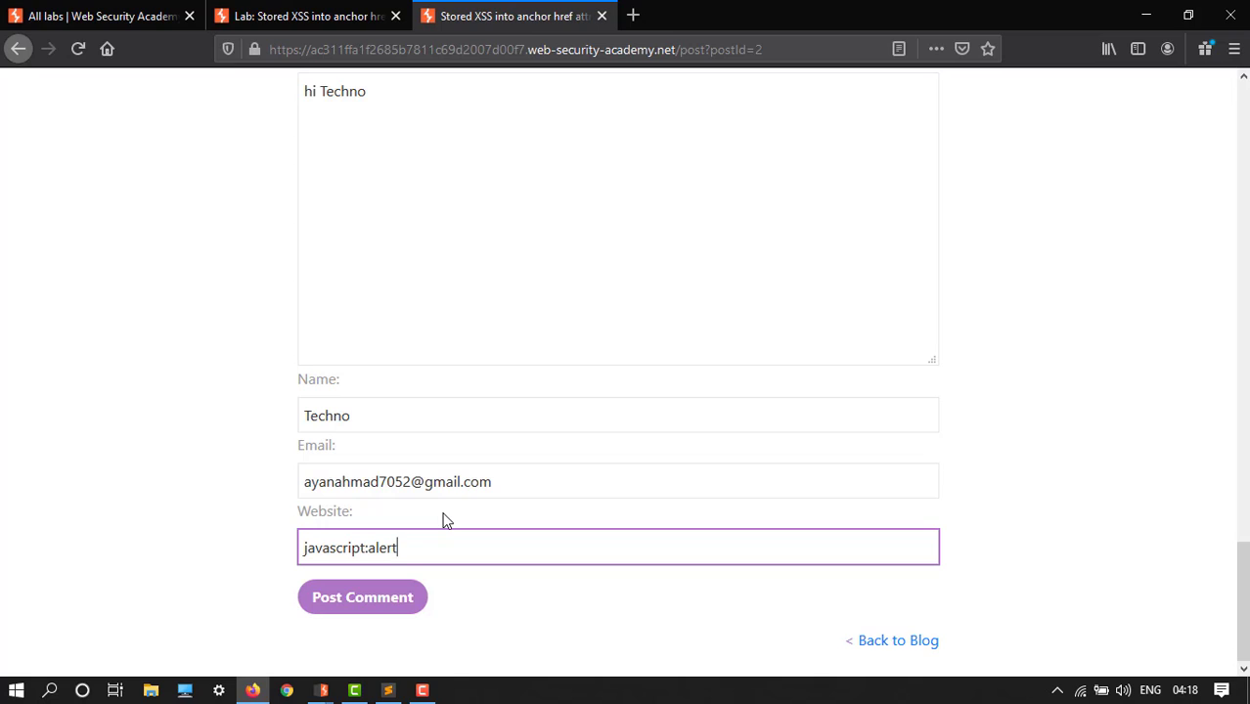
pyautogui.write('(1)')
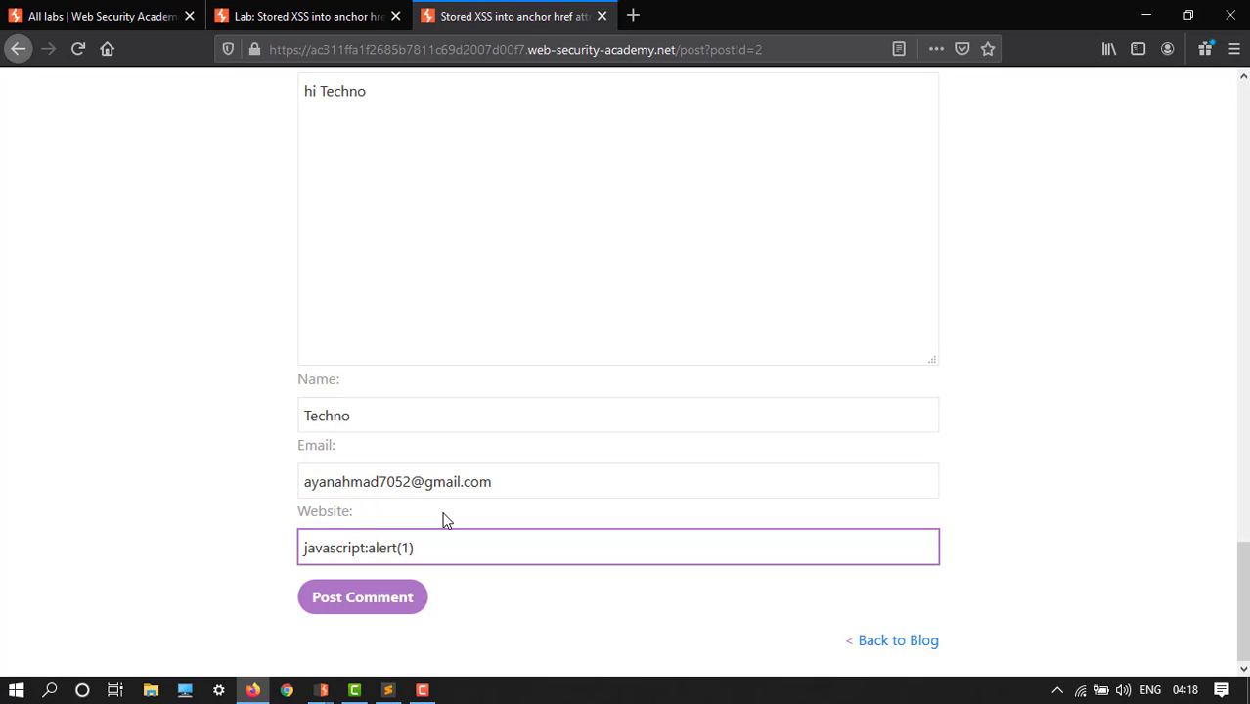
pyautogui.moveTo(381, 534)
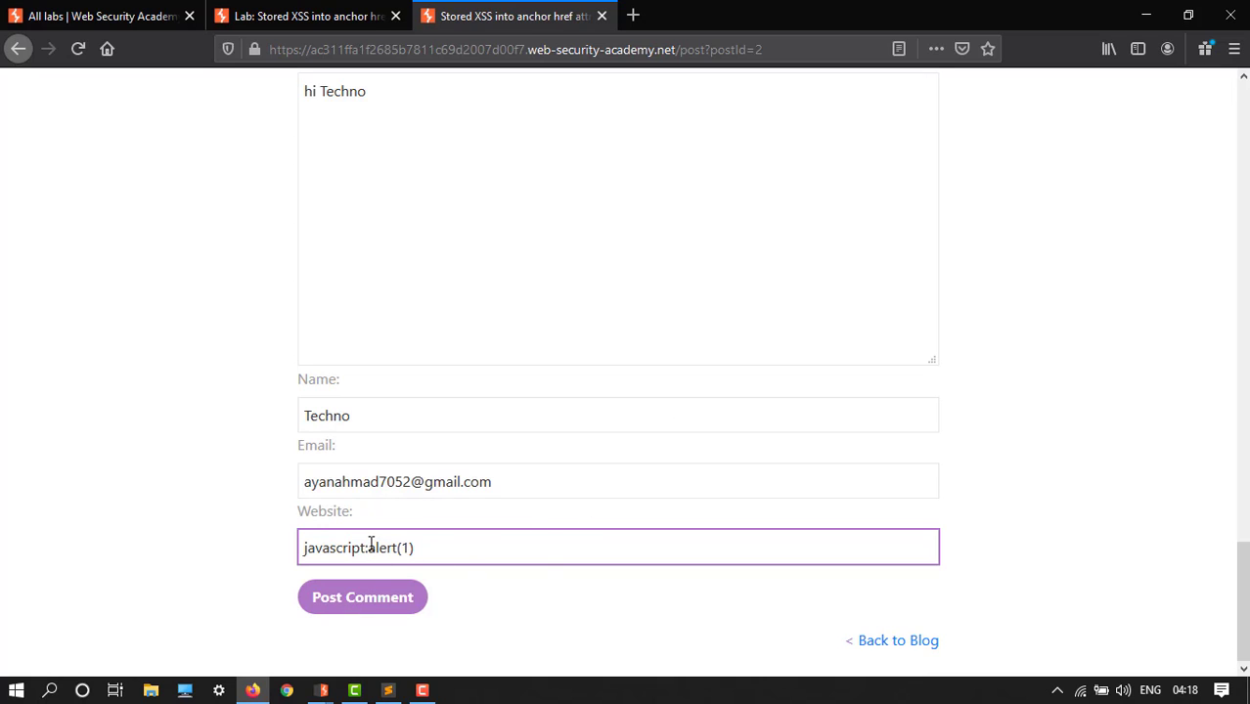
pyautogui.moveTo(362, 596)
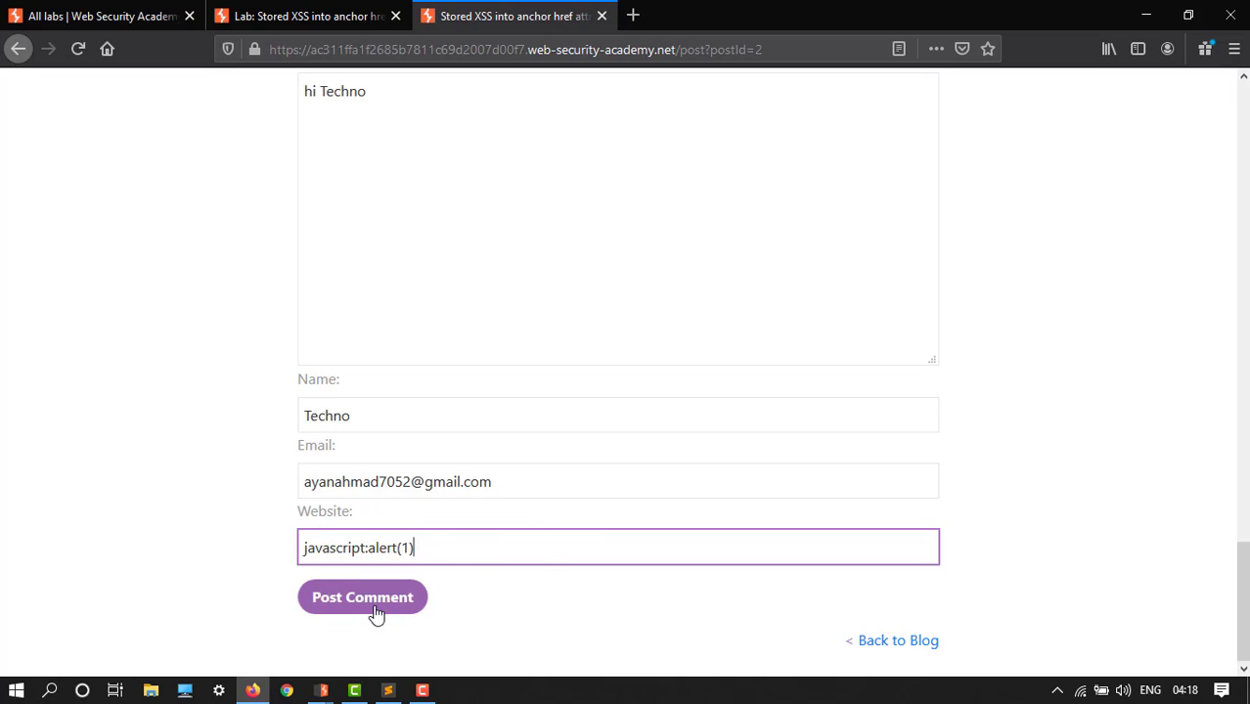
# Post the javascript:alert(1) comment so the lab shows Solved, then return to All labs.
pyautogui.click(362, 596)
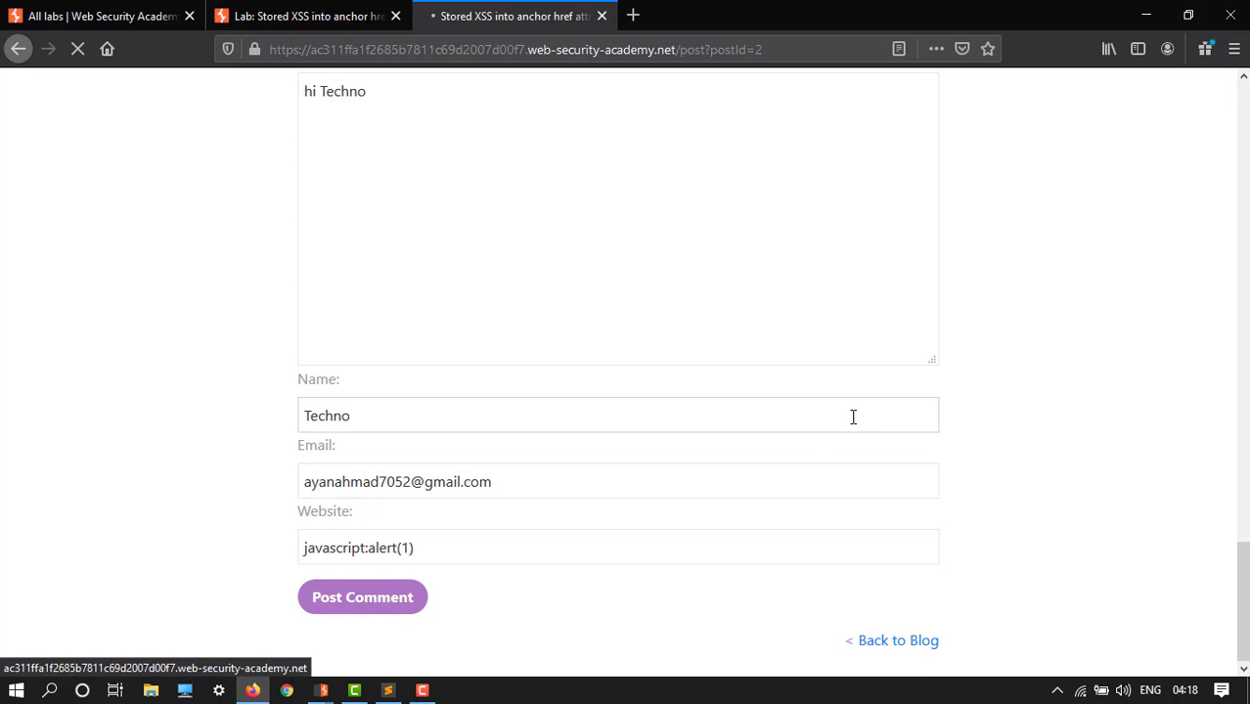
pyautogui.click(362, 596)
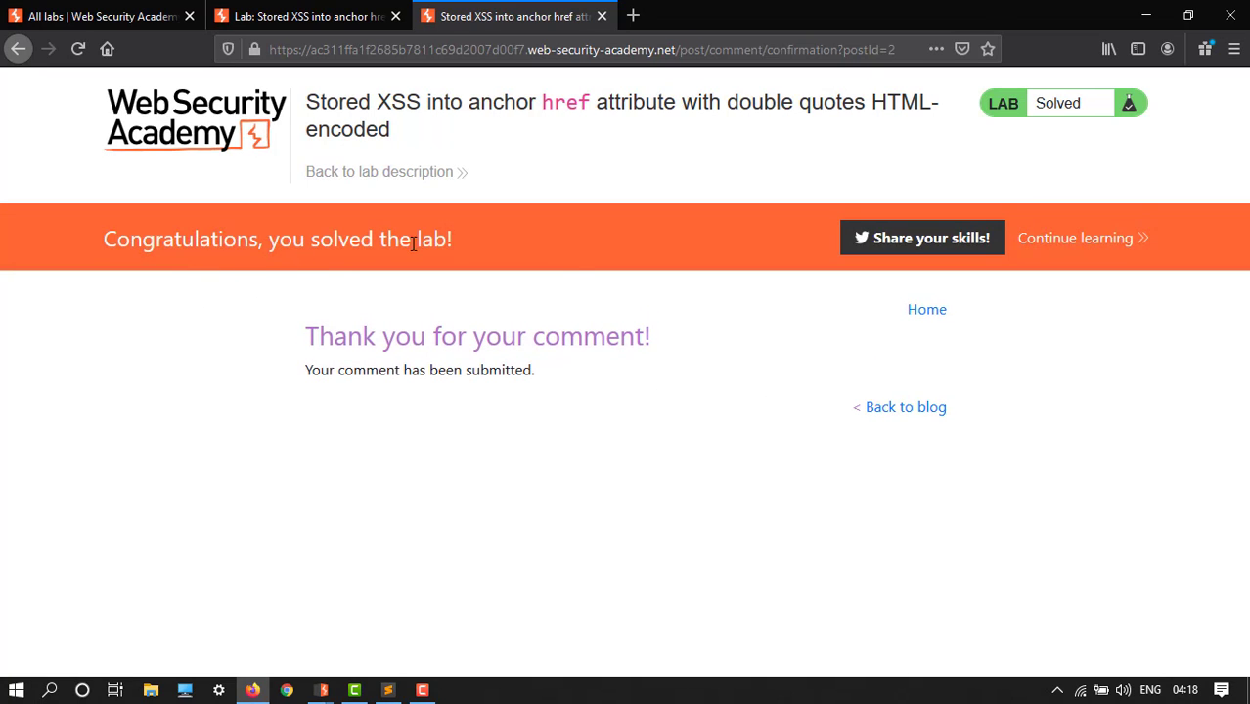
pyautogui.moveTo(860, 397)
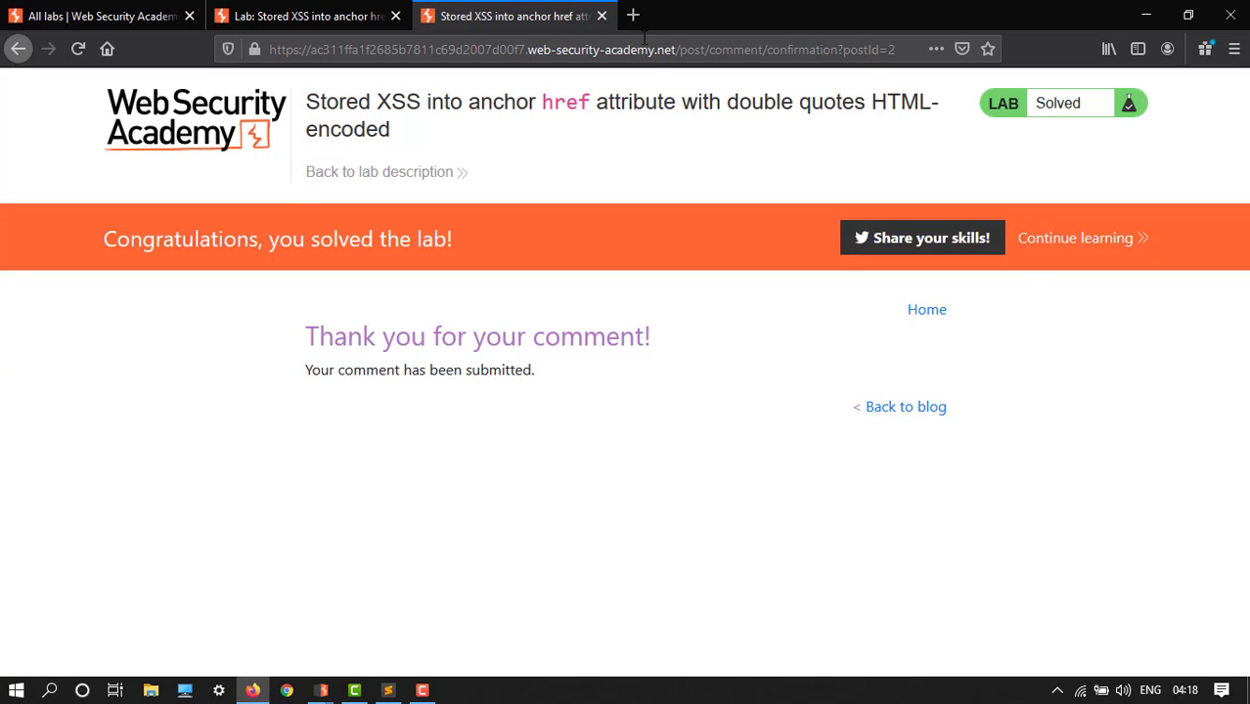
pyautogui.click(632, 16)
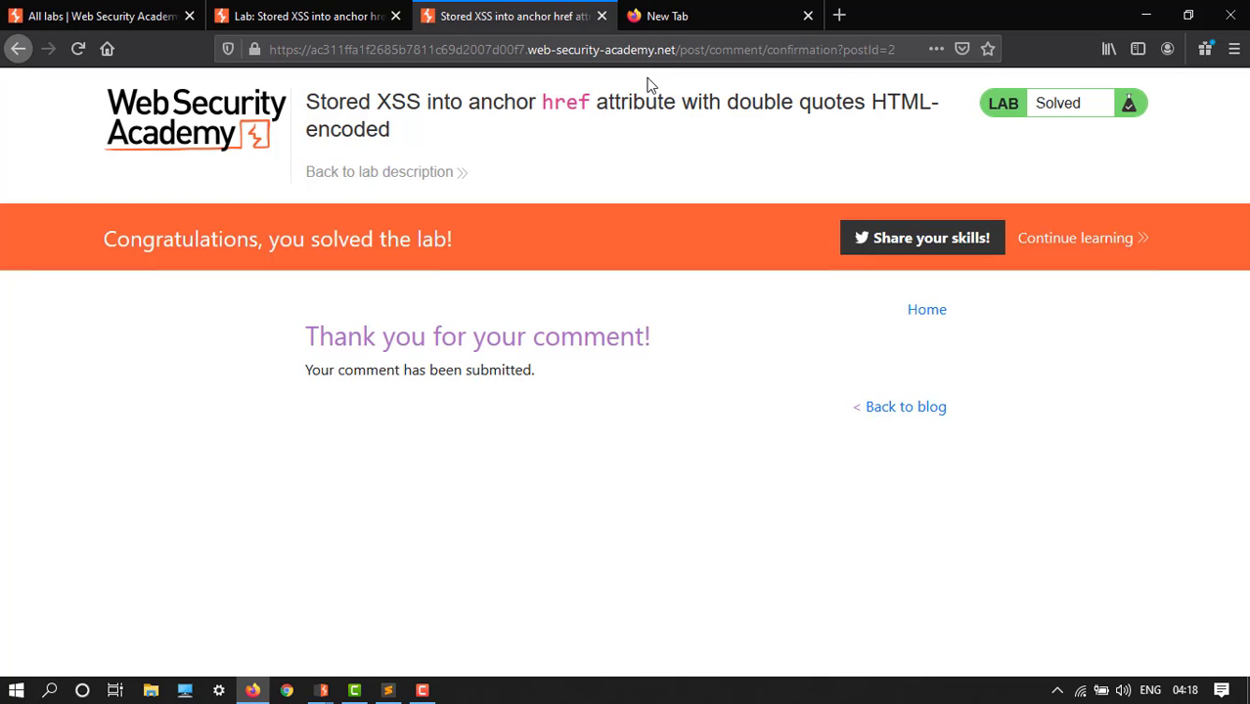
pyautogui.click(97, 16)
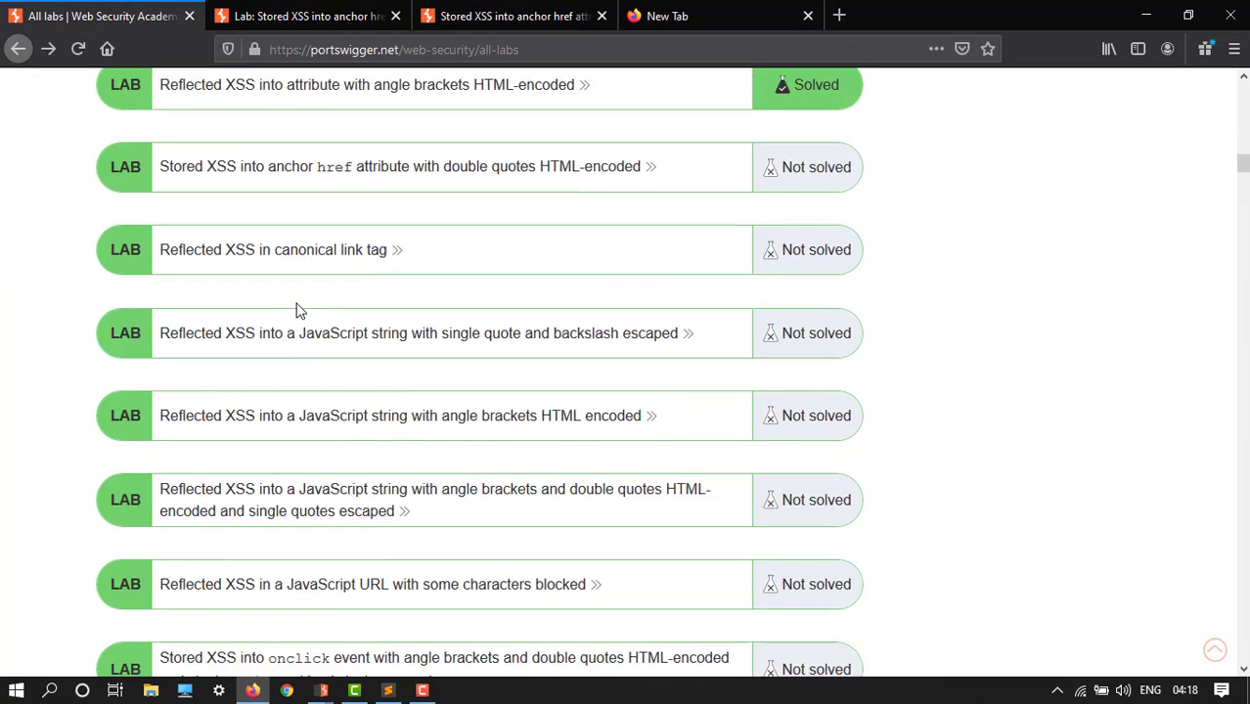